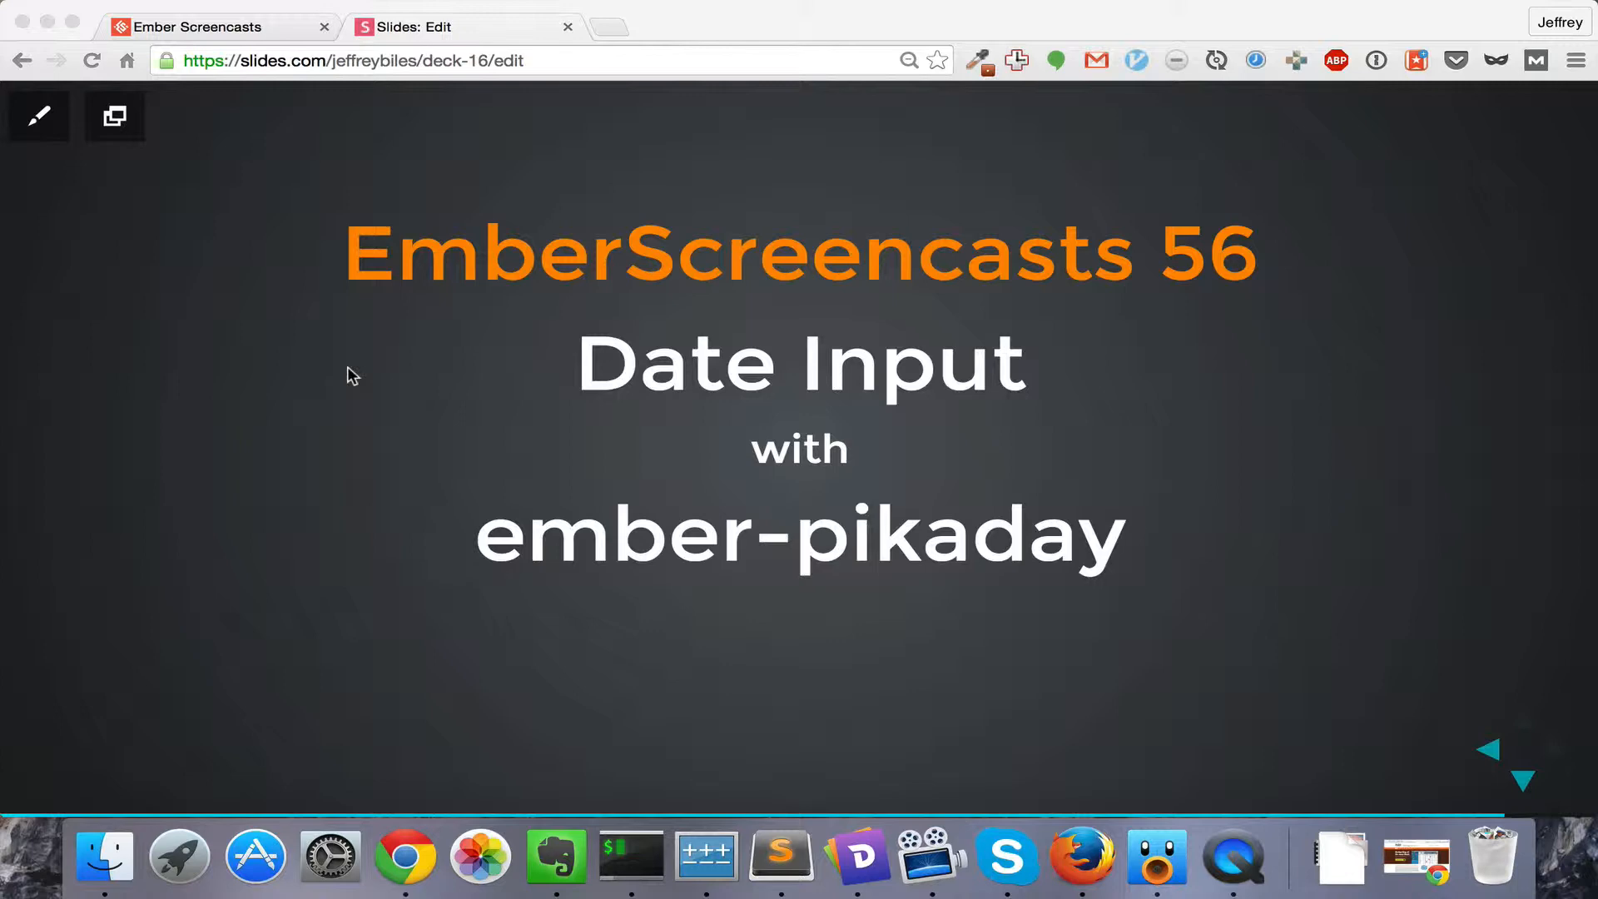
Advance from the EmberScreencasts 56 Date Input title slide to the admin Edit Post form
{"action": "left_click", "coordinate": [1521, 781]}
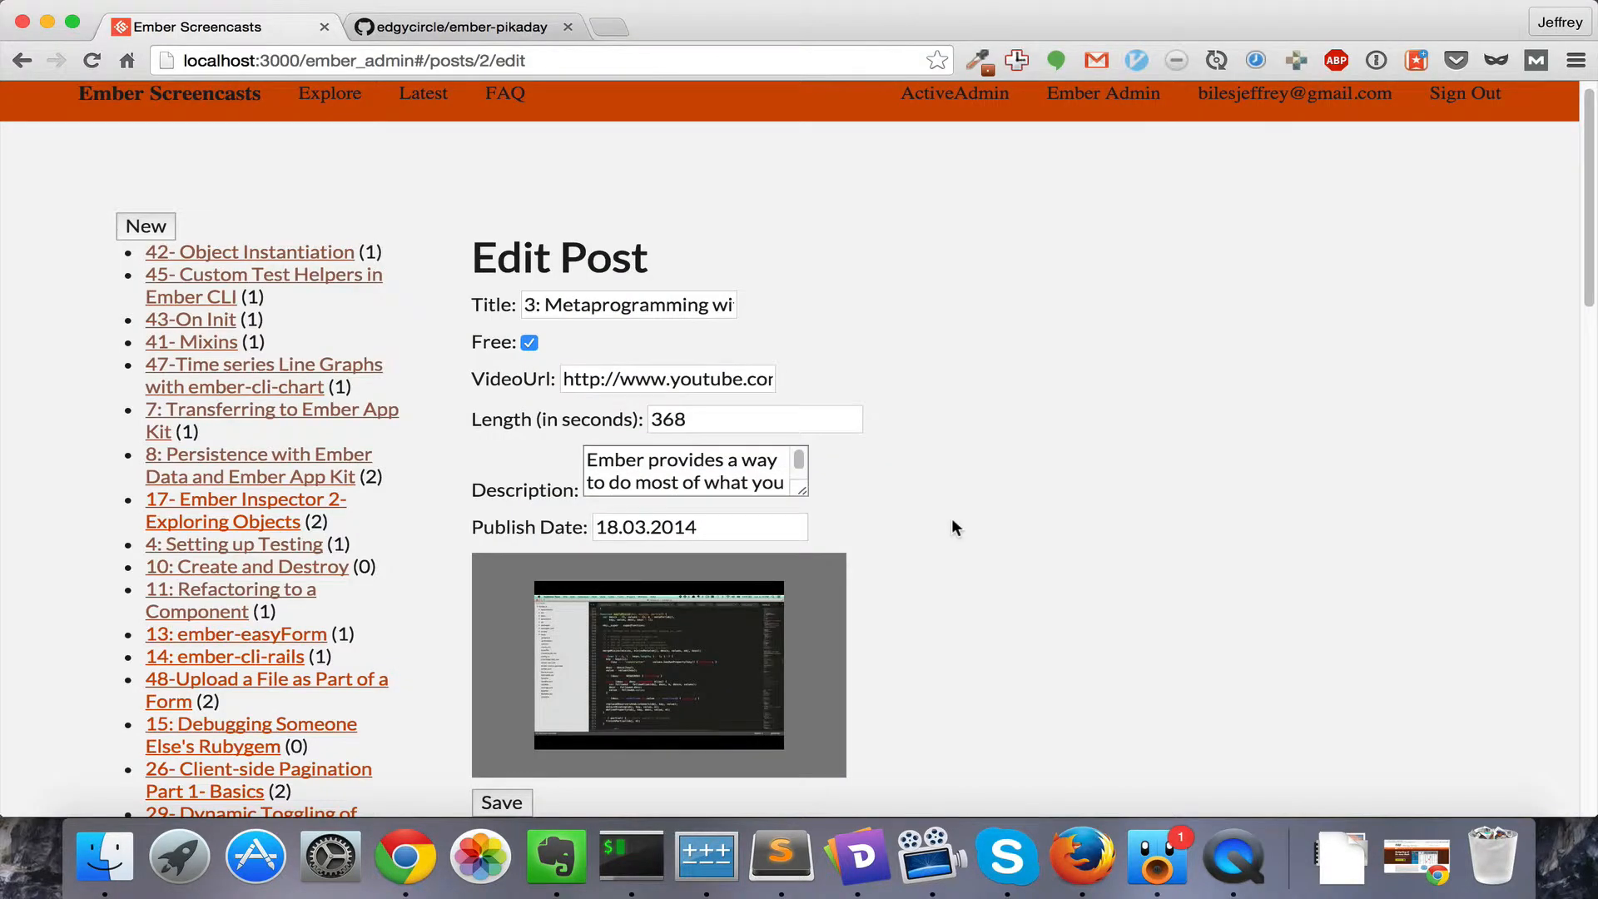
{"action": "mouse_move", "coordinate": [685, 512]}
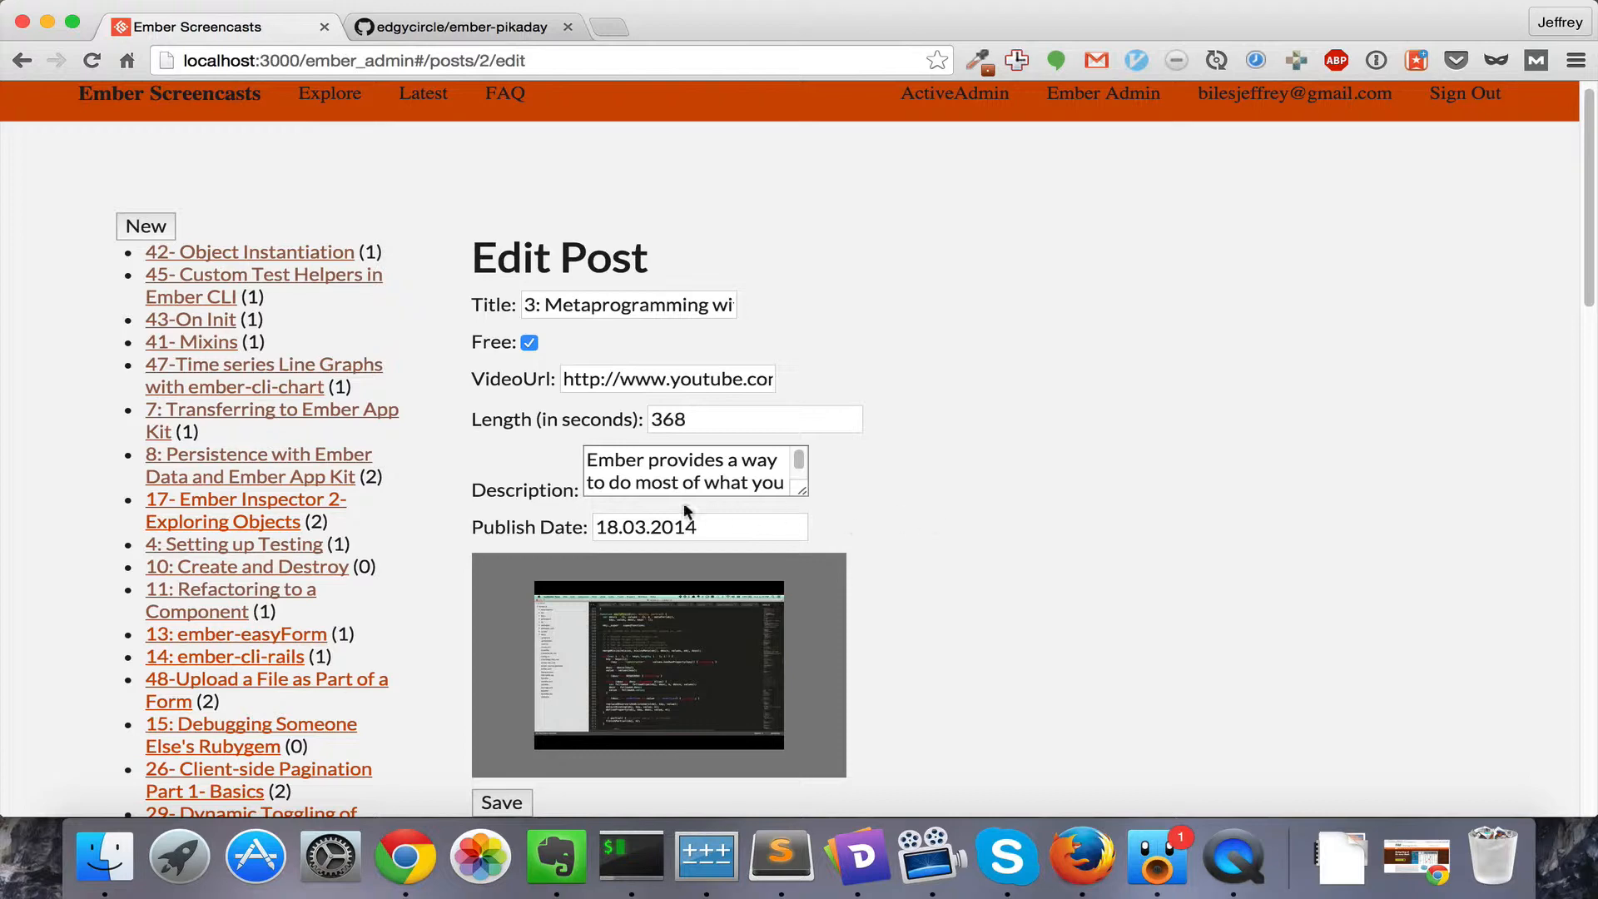
Pick March 15 in the publish date calendar, then retype the day part as '12.'
{"action": "left_click", "coordinate": [700, 526]}
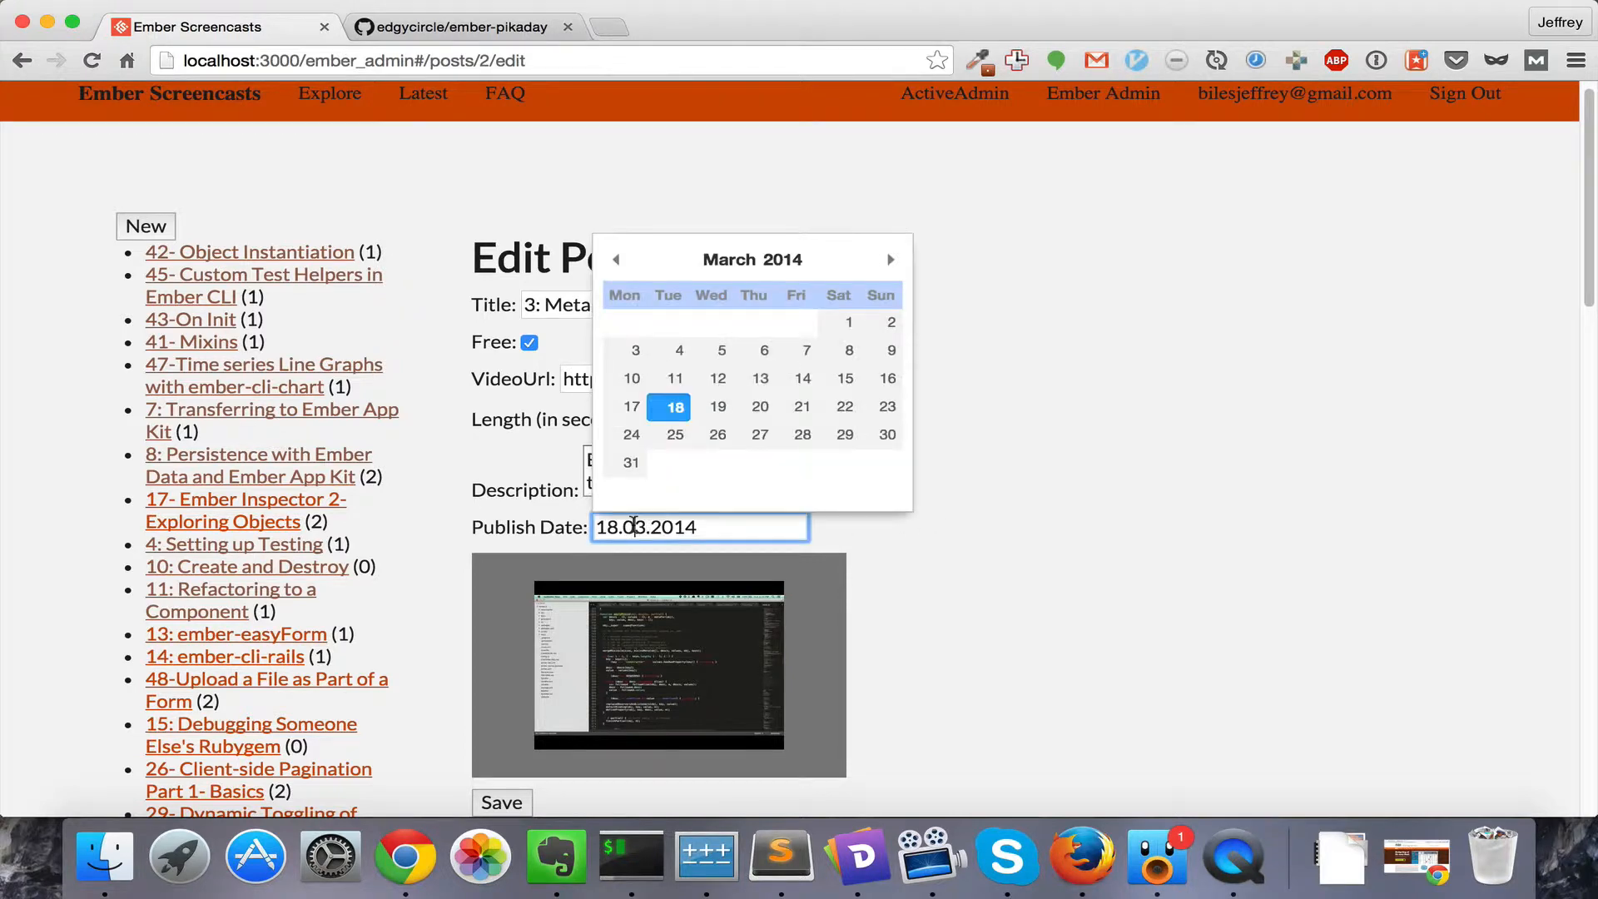
{"action": "left_click", "coordinate": [845, 378]}
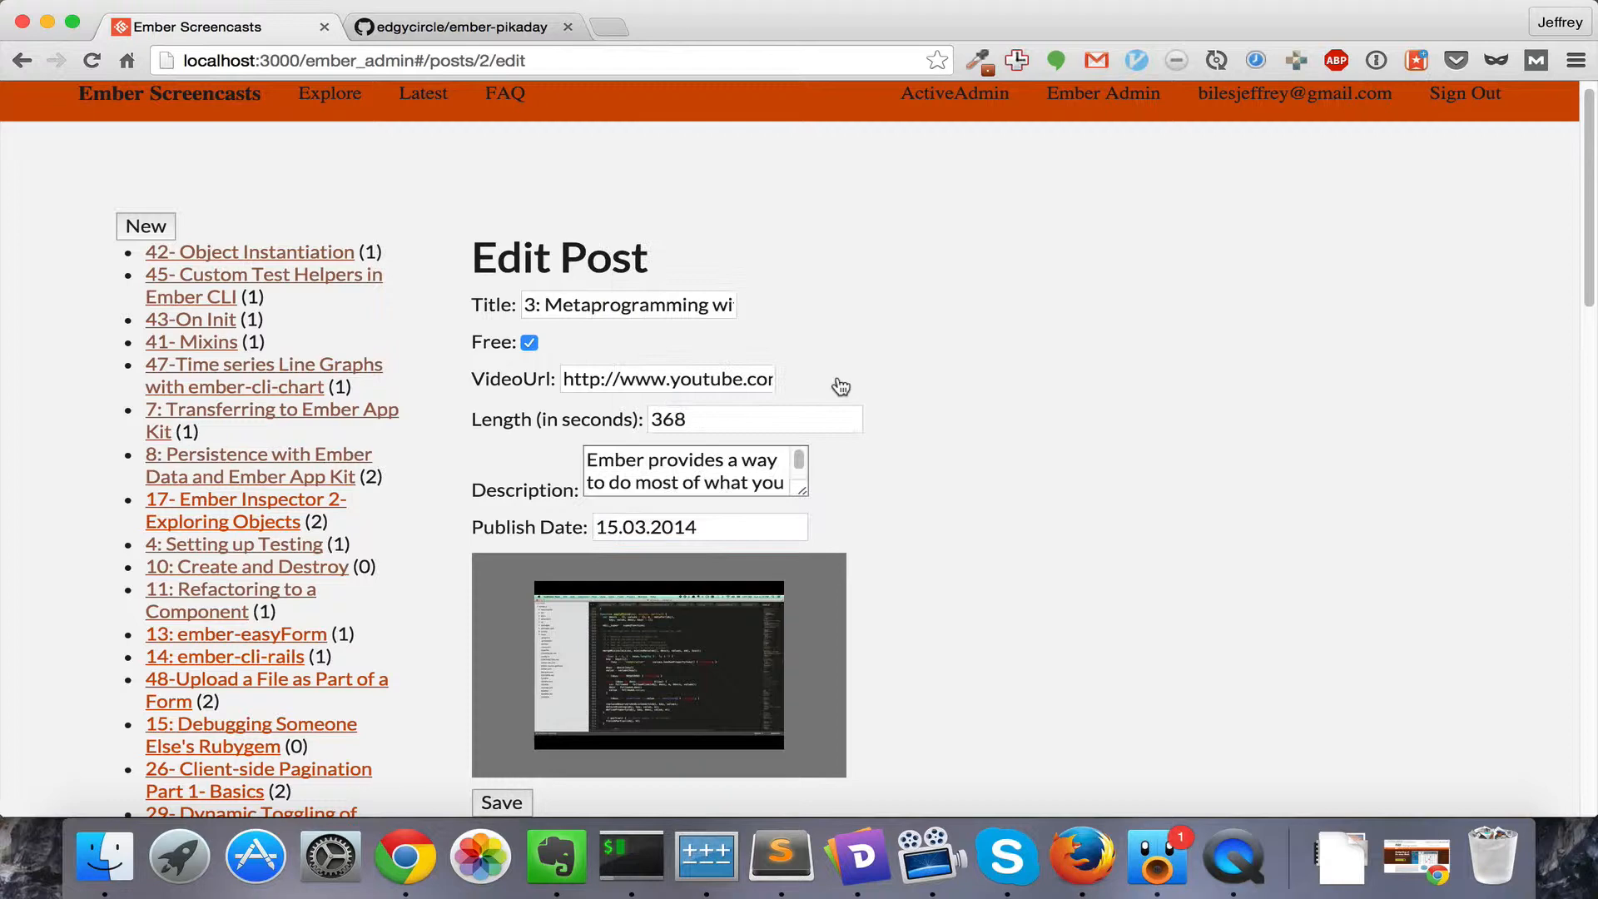
{"action": "left_click", "coordinate": [700, 527]}
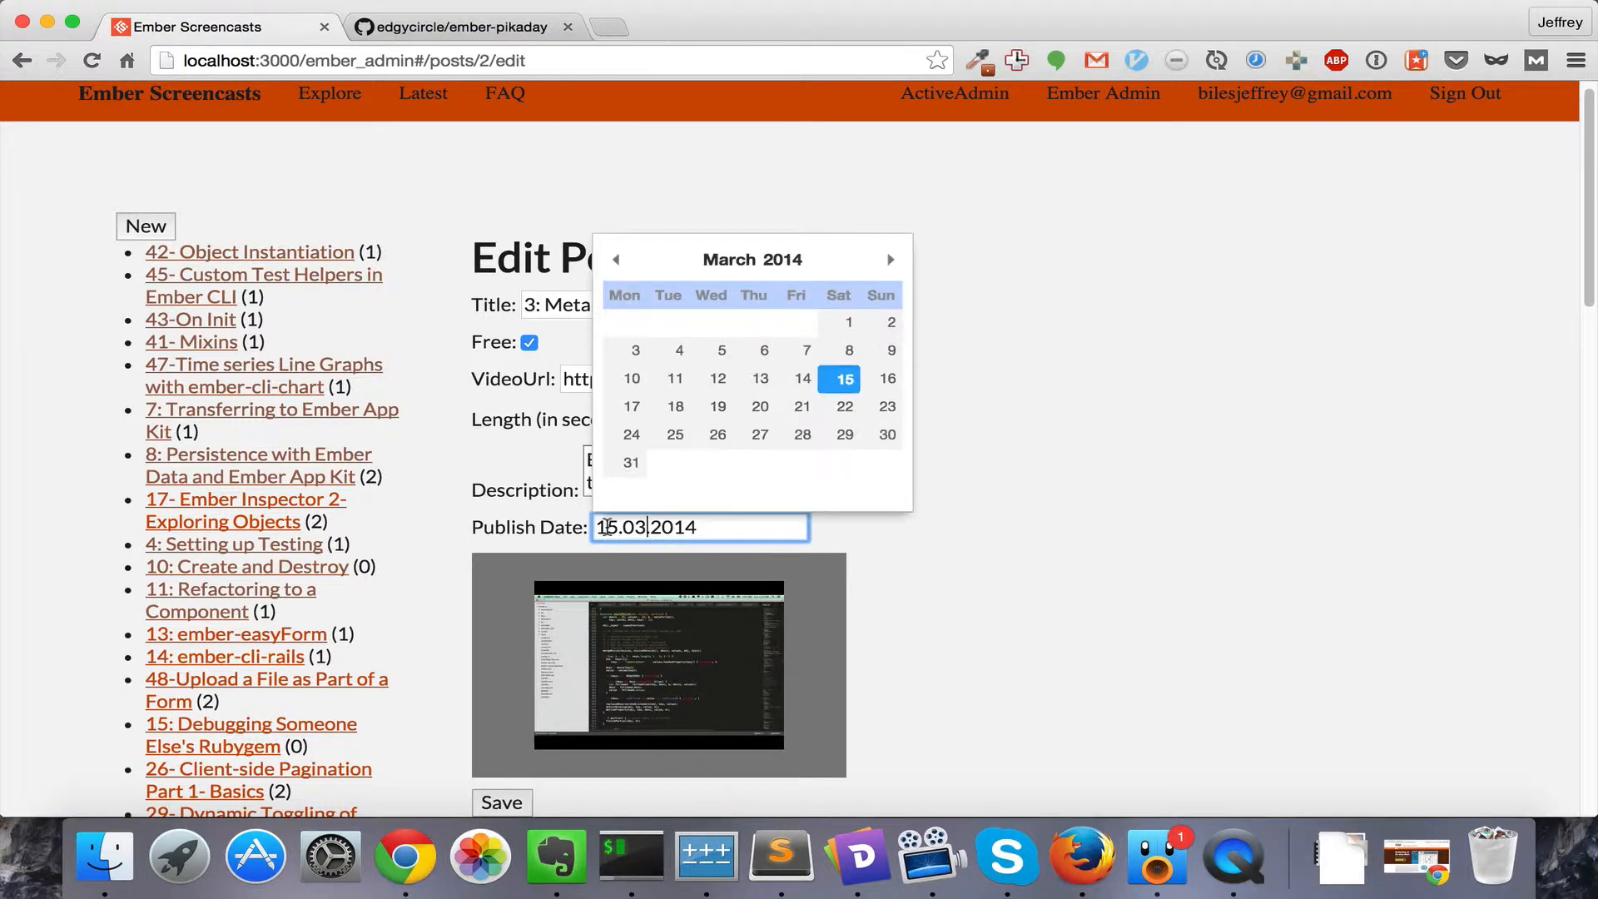
{"action": "key", "text": "Backspace"}
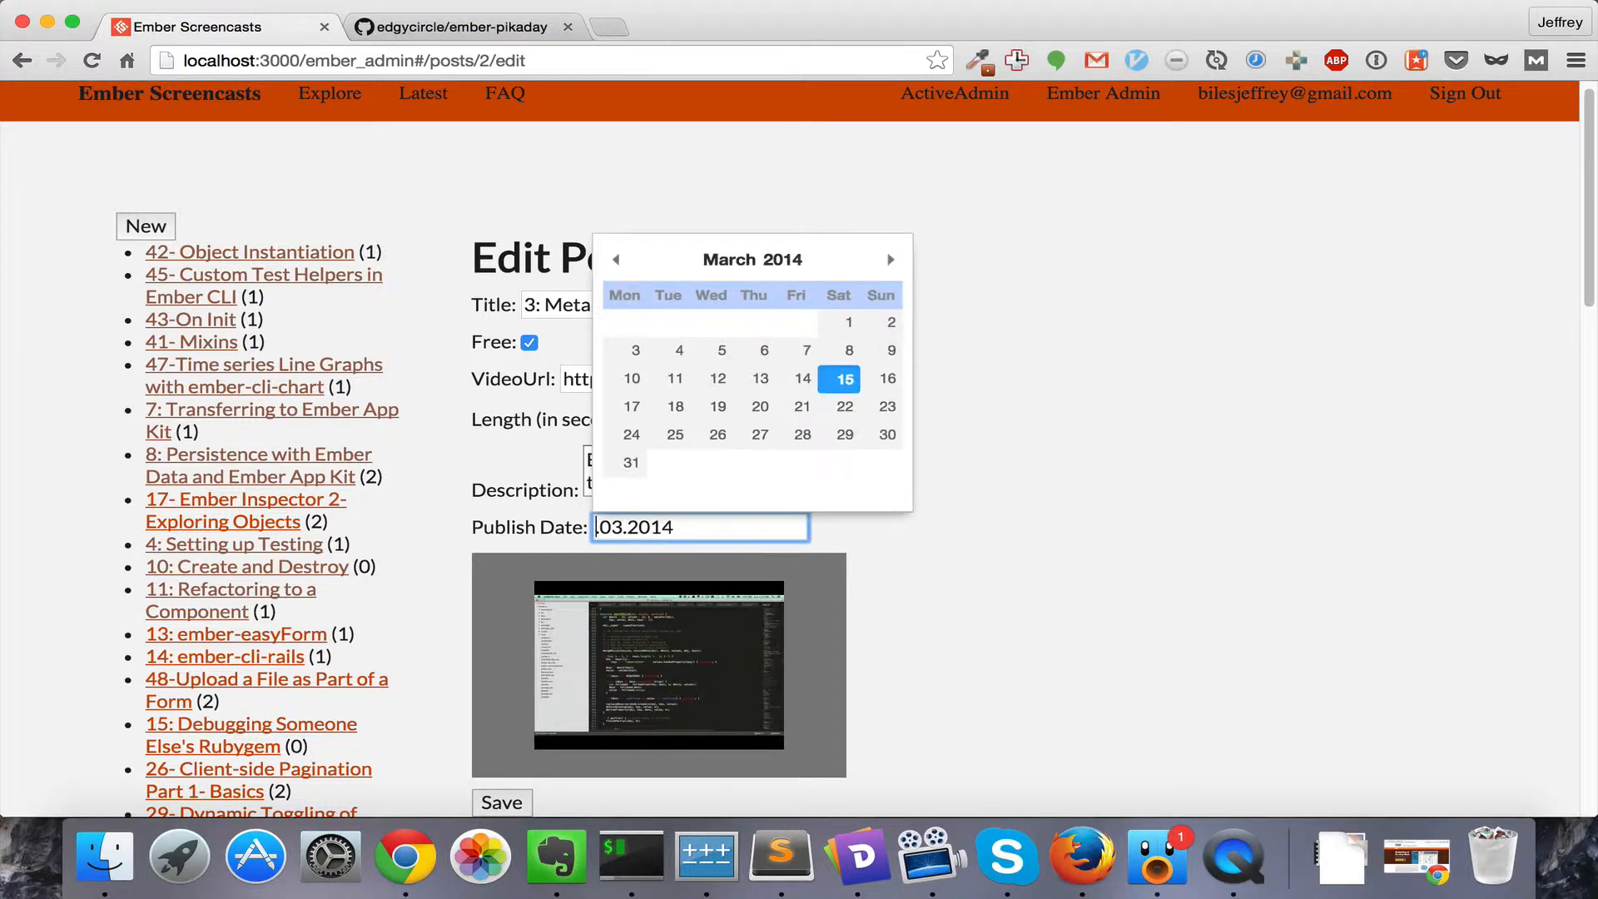
{"action": "type", "text": "12."}
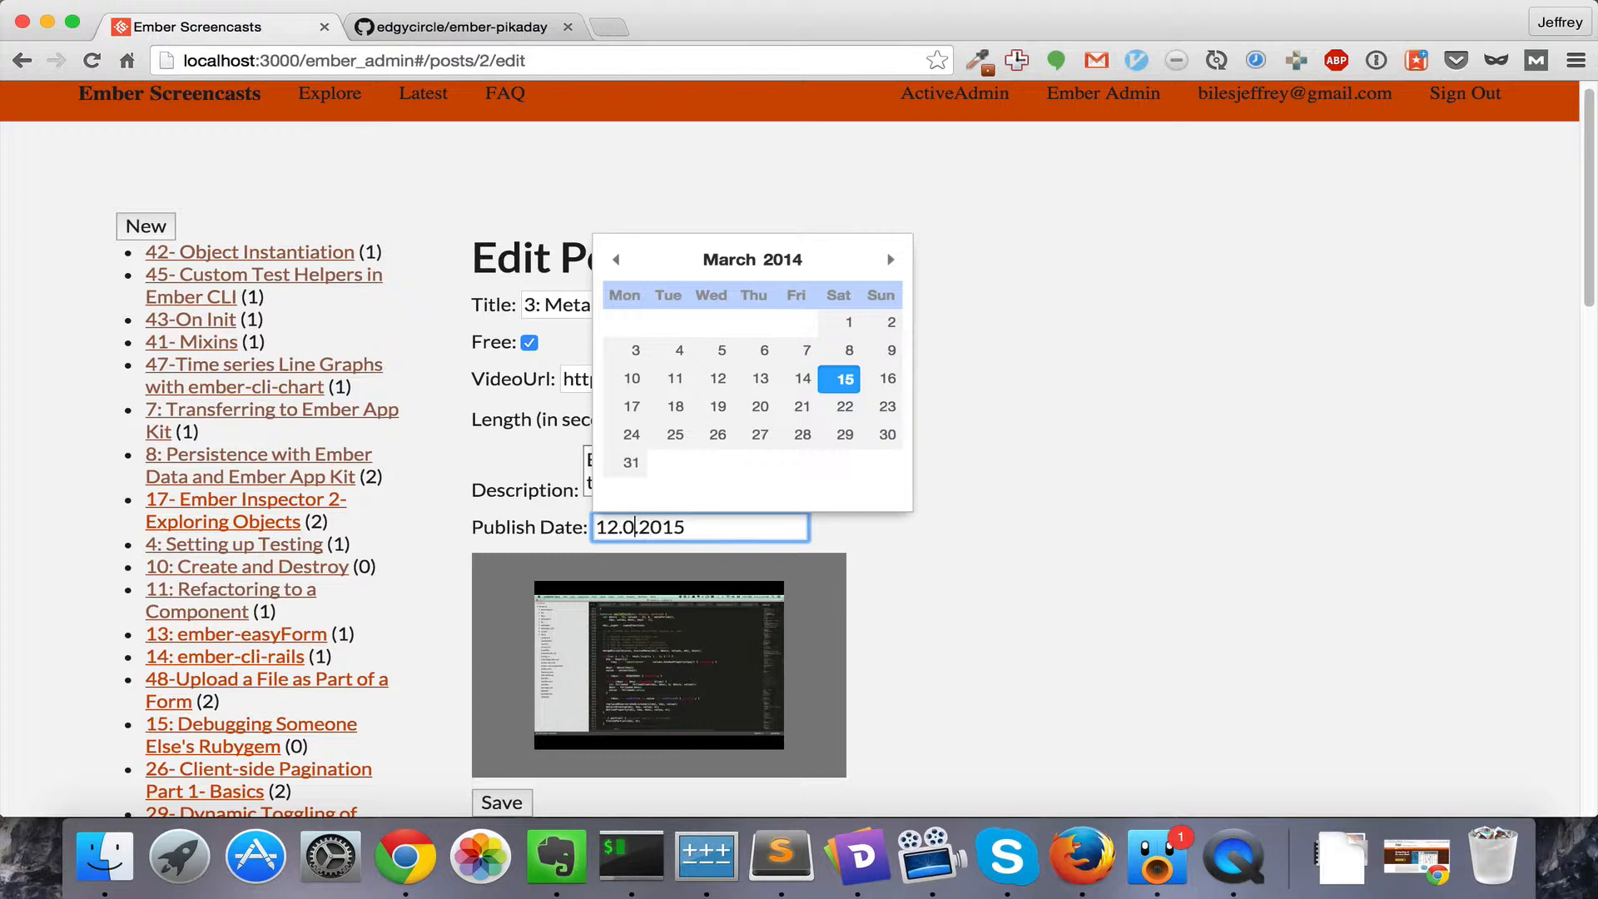
Page the pikaday calendar forward two months, leaving the date reading 12.04.2015
{"action": "left_click", "coordinate": [890, 259]}
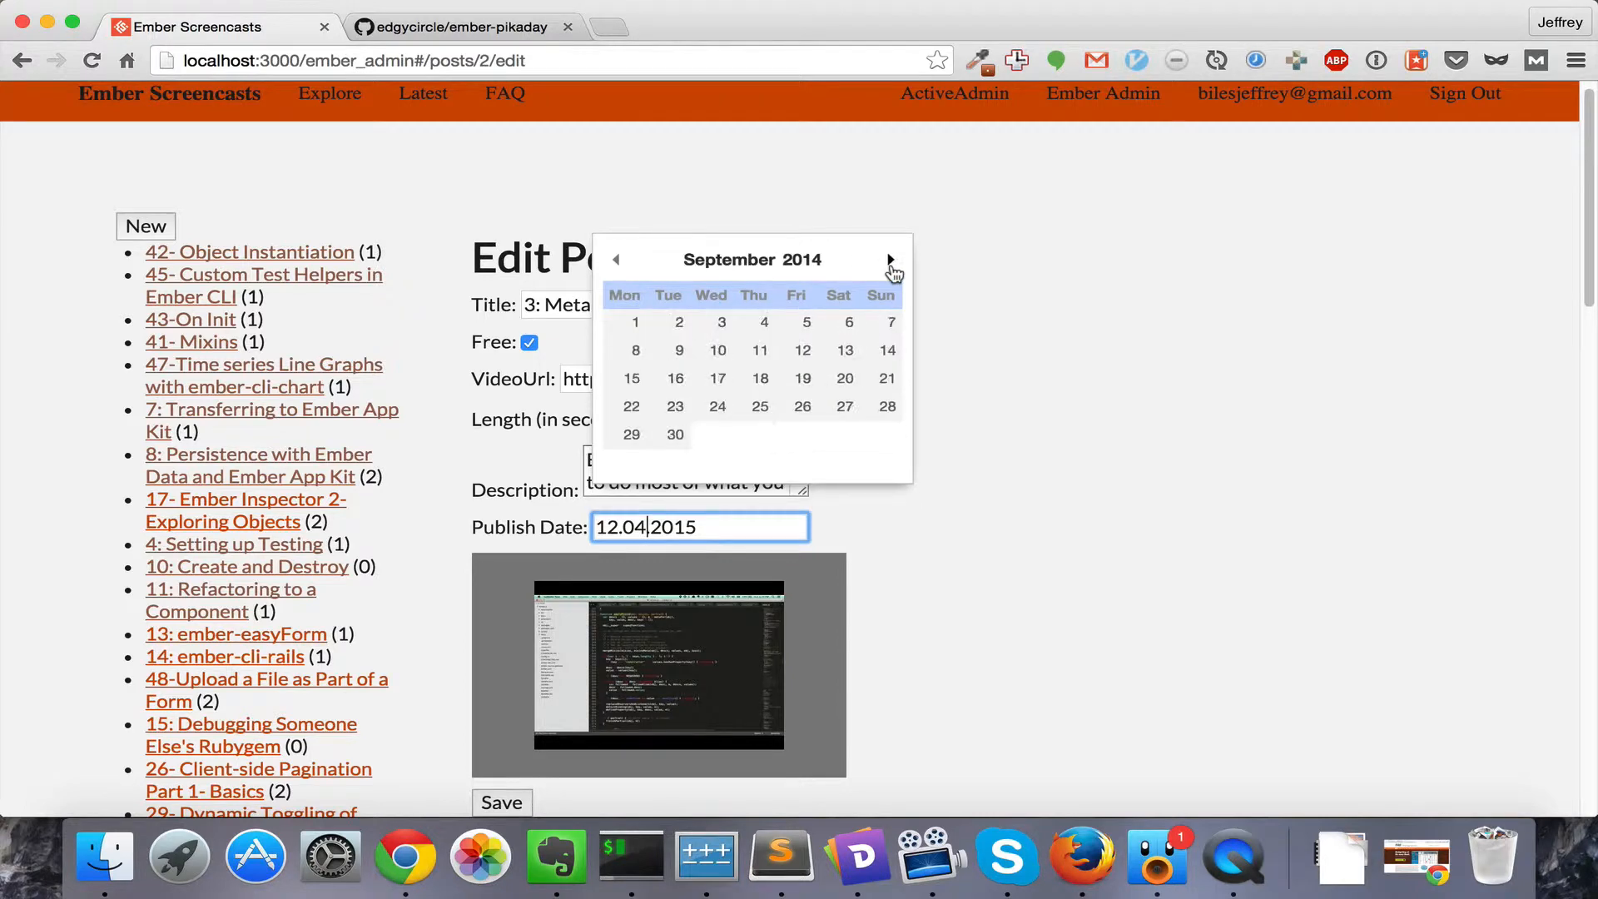
{"action": "left_click", "coordinate": [890, 260]}
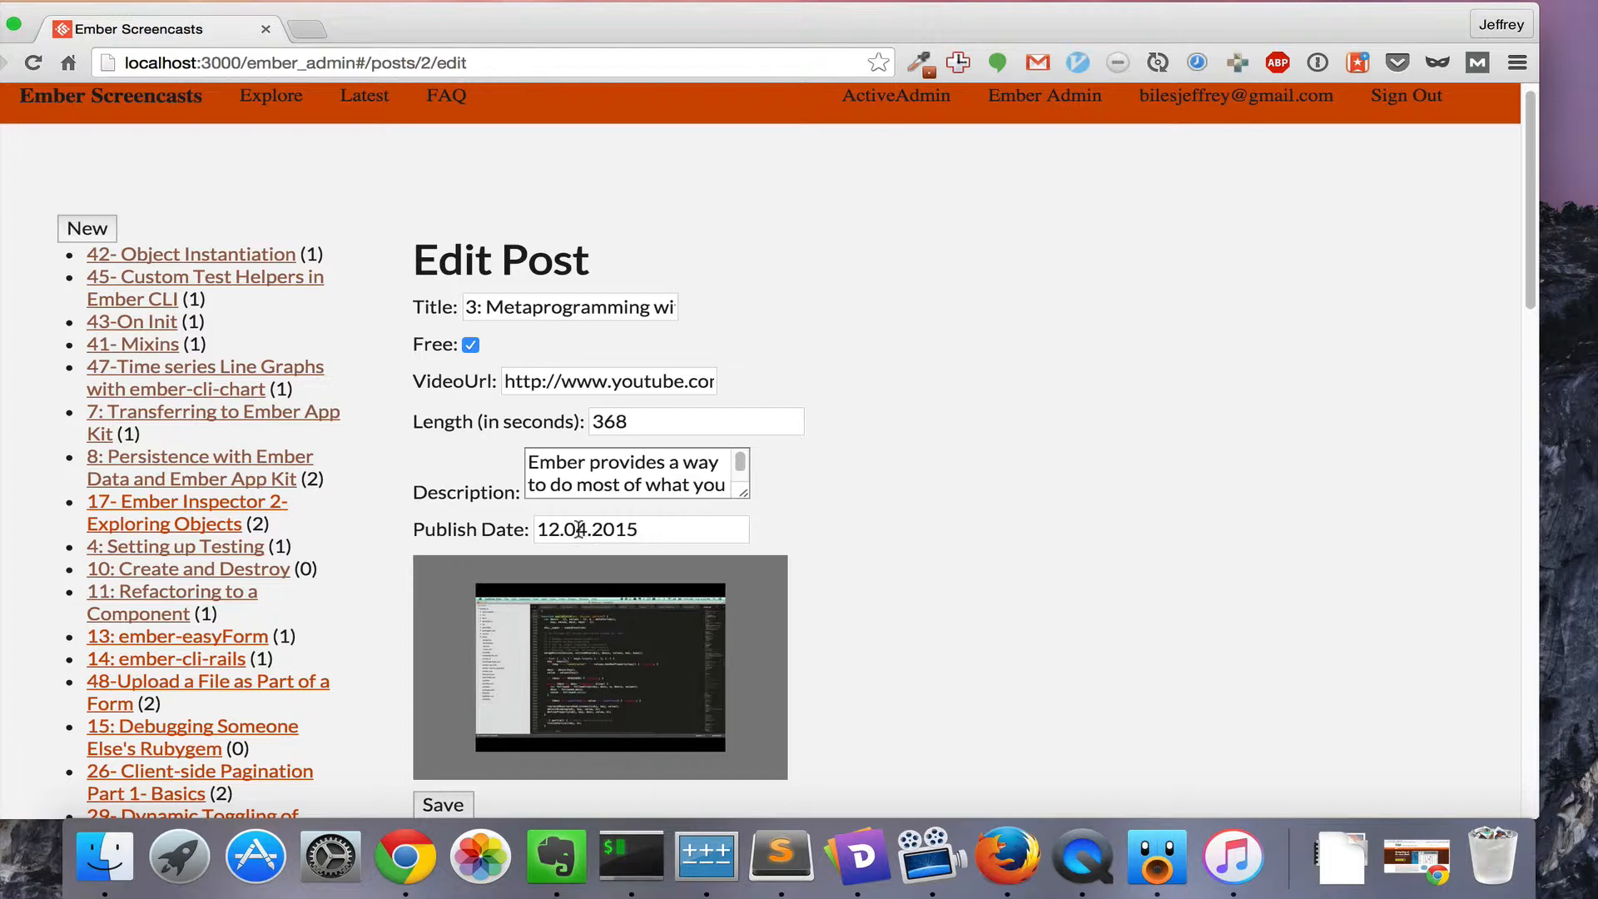
{"action": "left_click", "coordinate": [640, 529]}
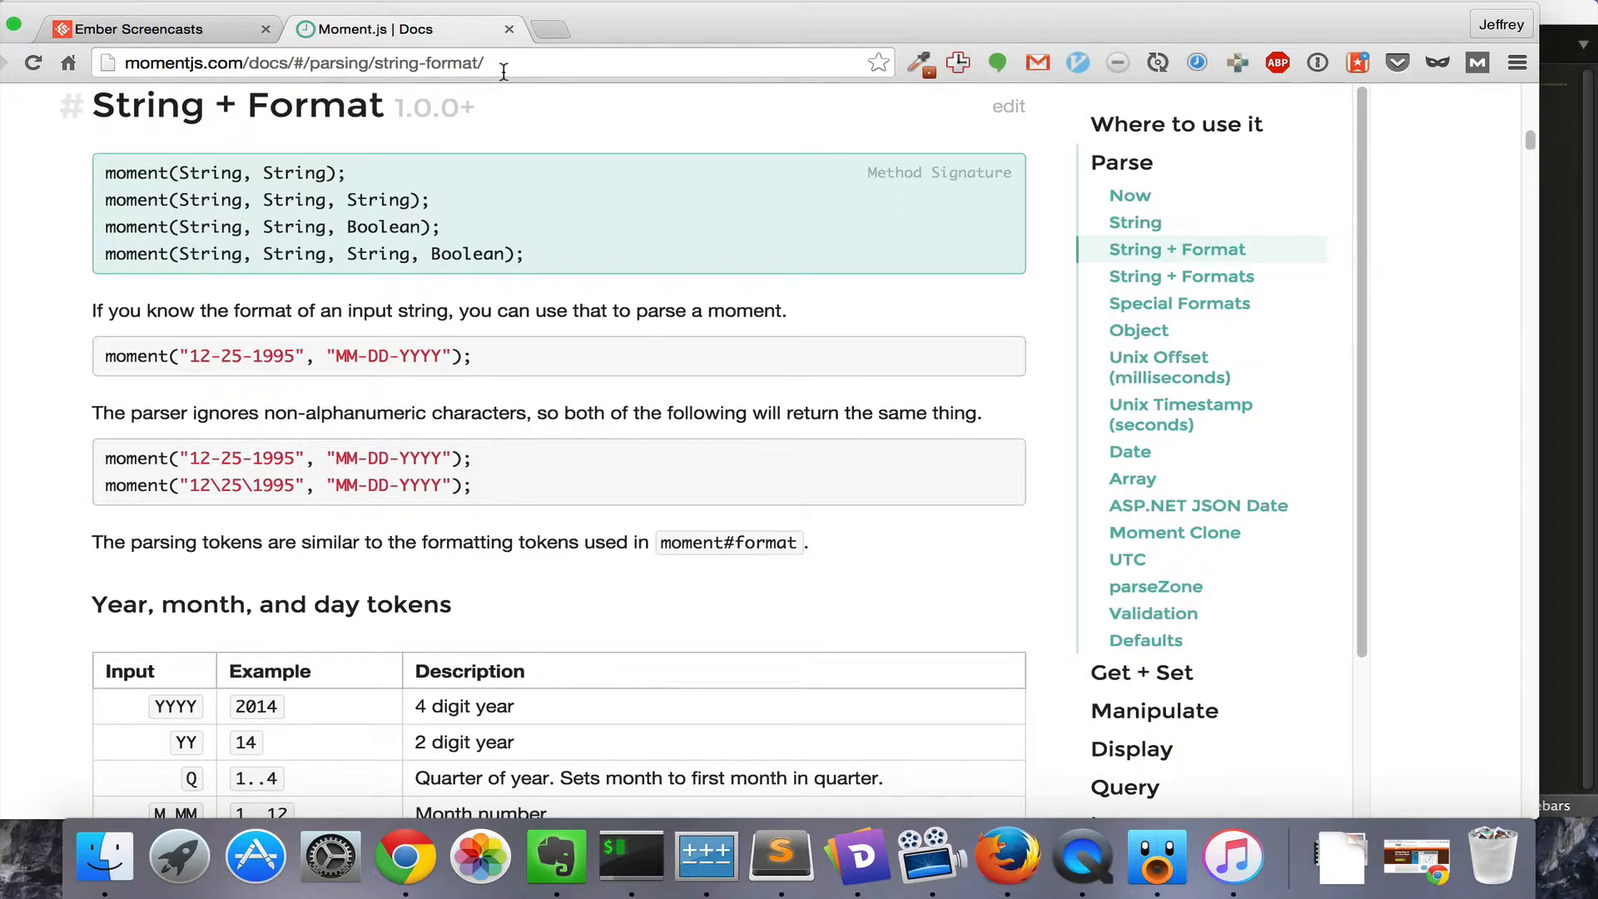
{"action": "mouse_move", "coordinate": [438, 357]}
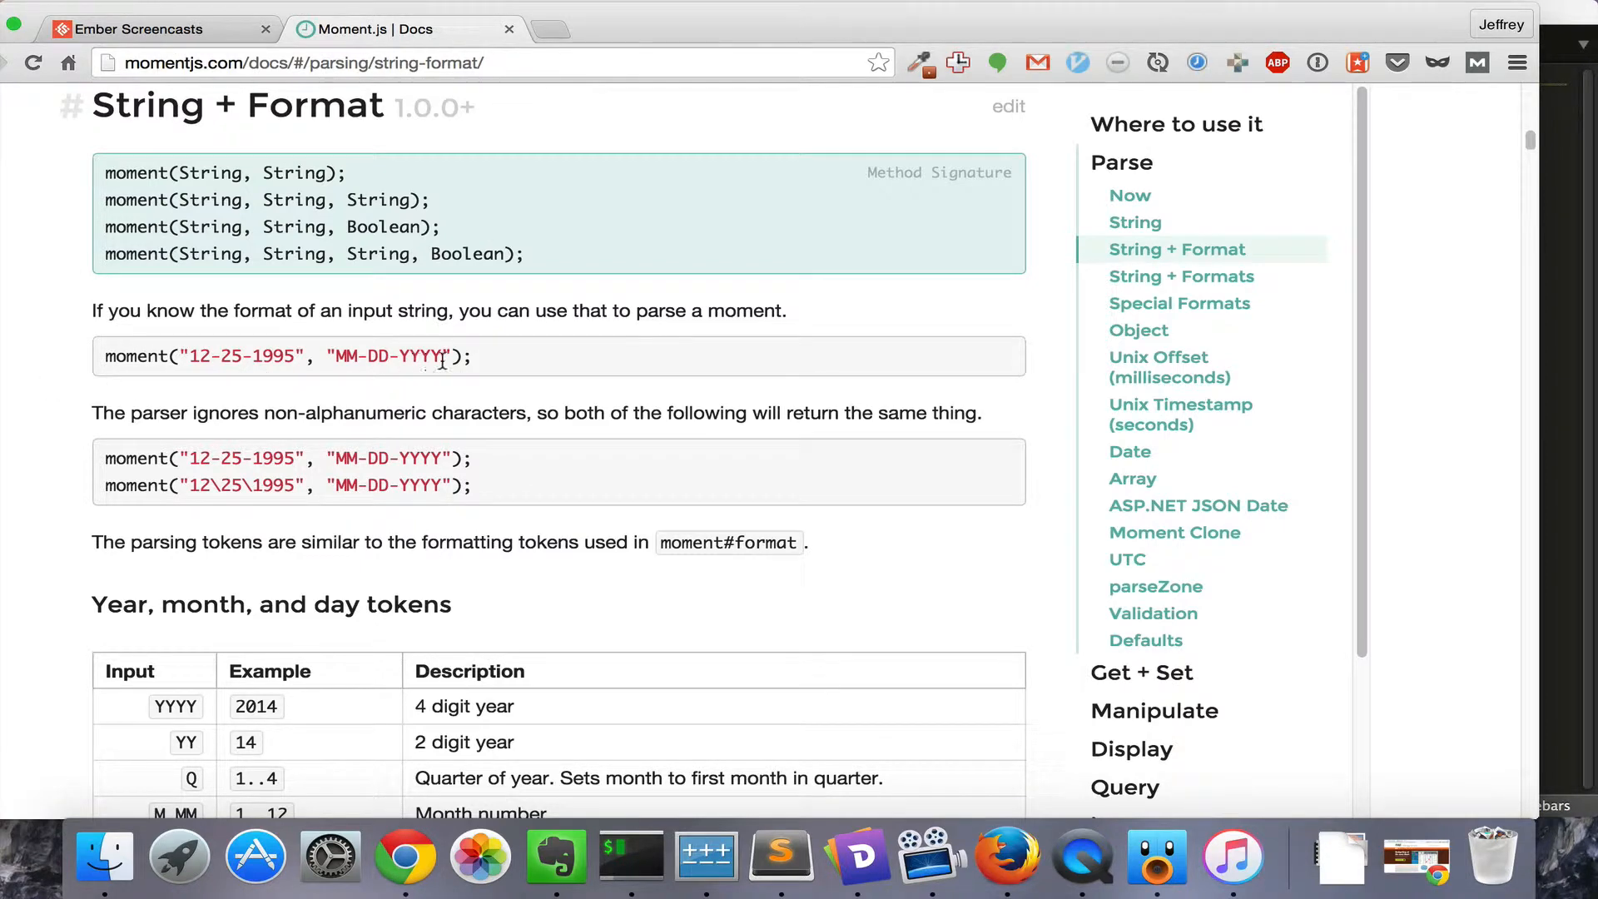
Select the MM-DD-YYYY format string in the Moment.js docs and check the edit form
{"action": "double_click", "coordinate": [387, 355]}
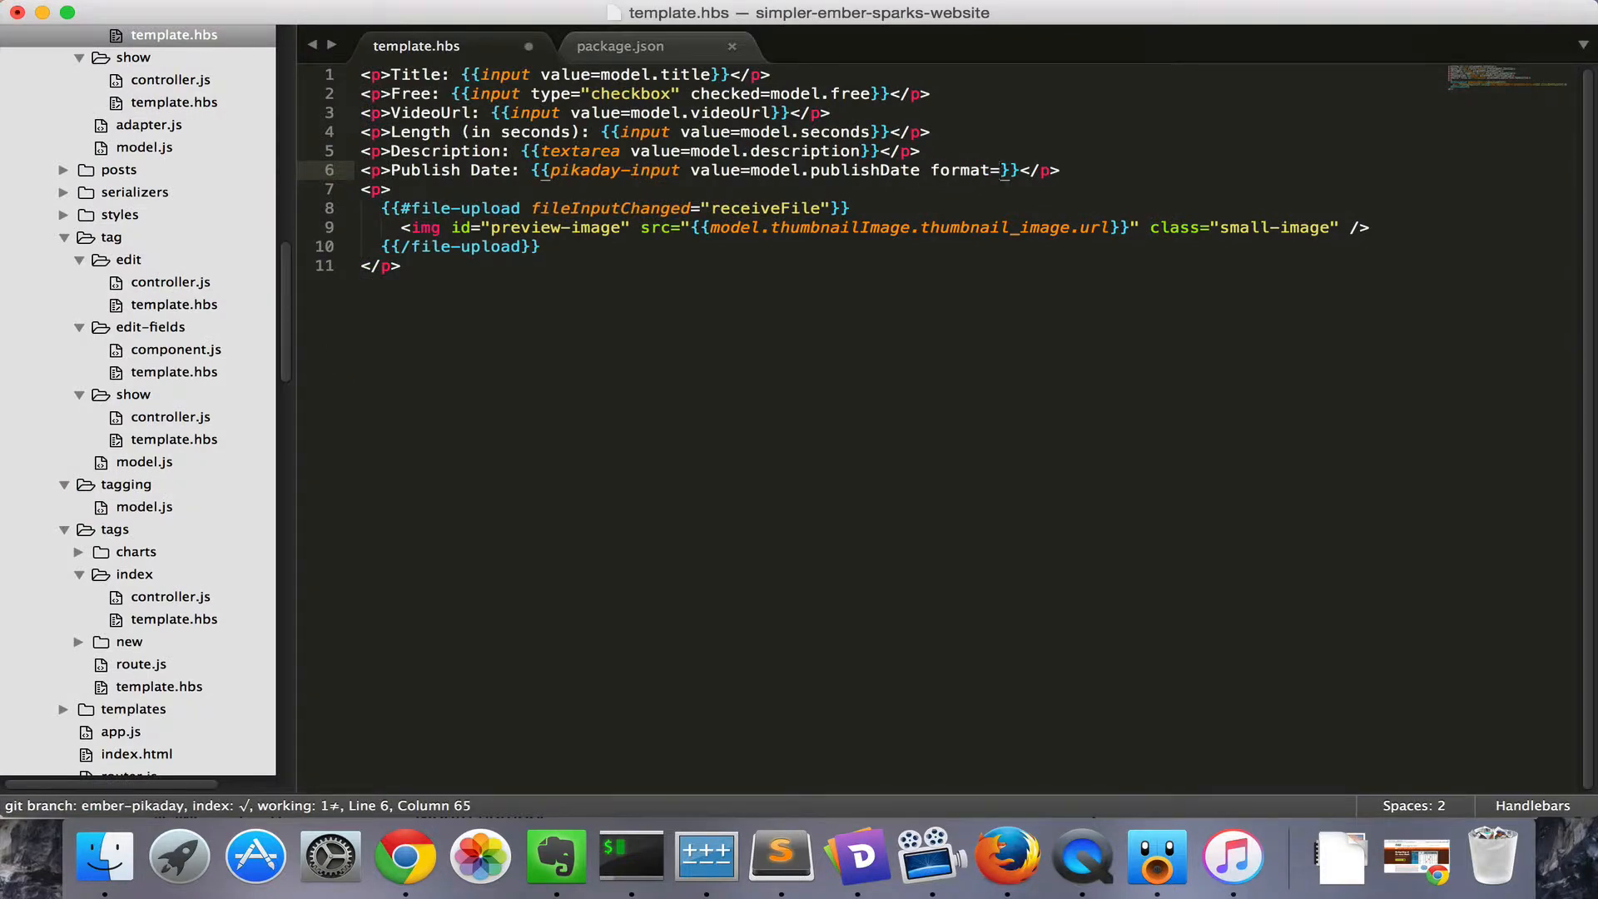
{"action": "left_click", "coordinate": [404, 856]}
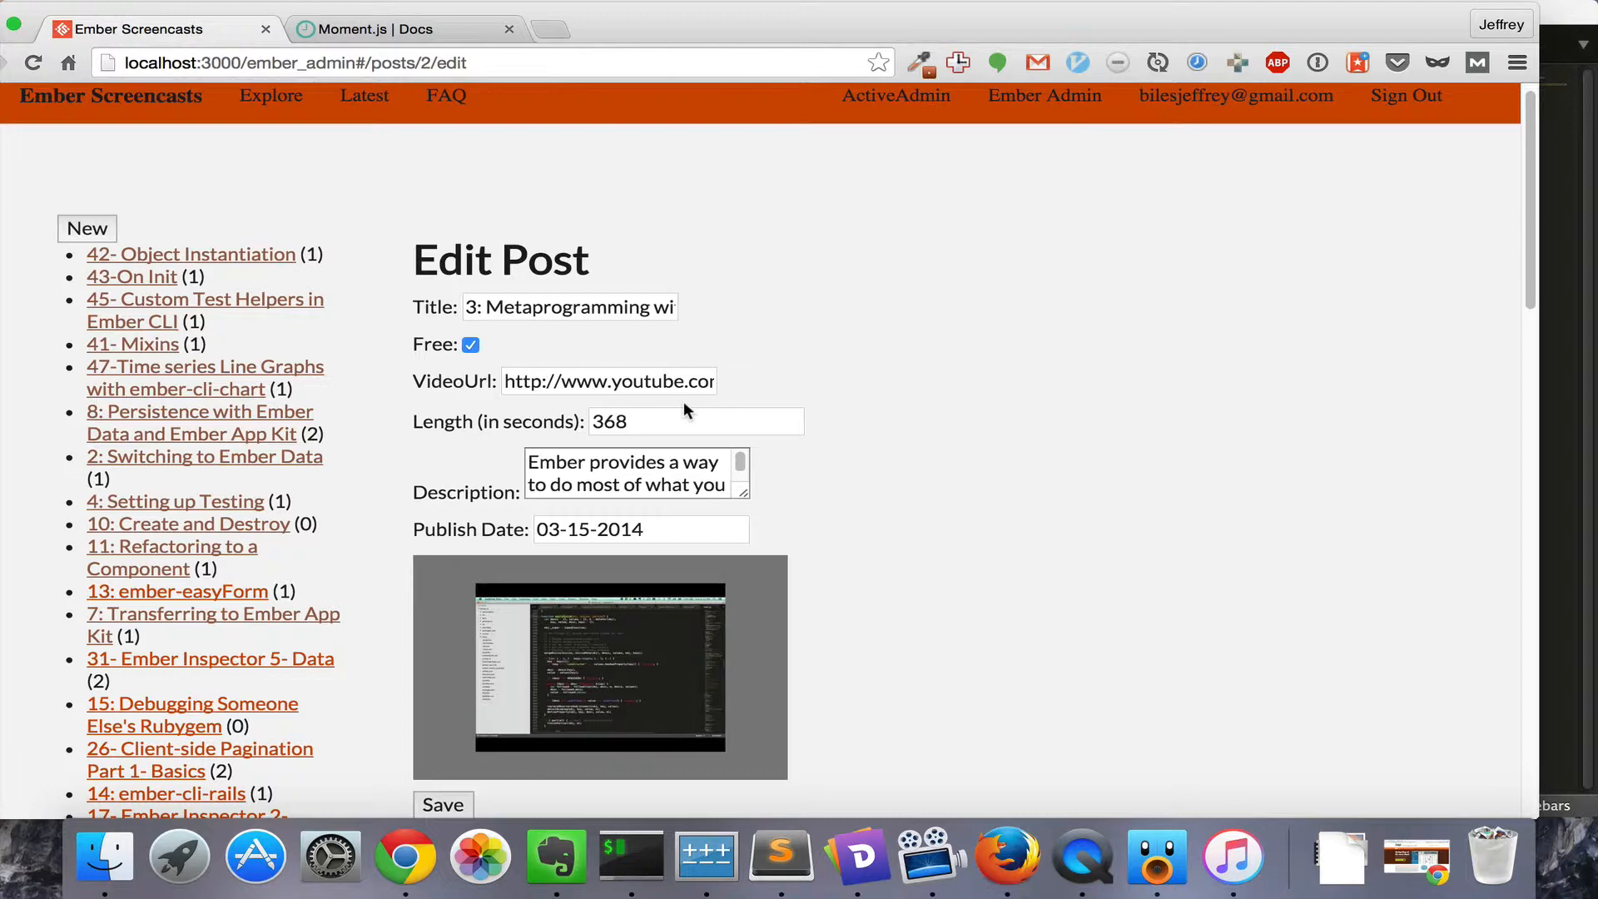
Return to the Moment.js parsing docs and scroll to the year, month and day token table
{"action": "left_click", "coordinate": [398, 28]}
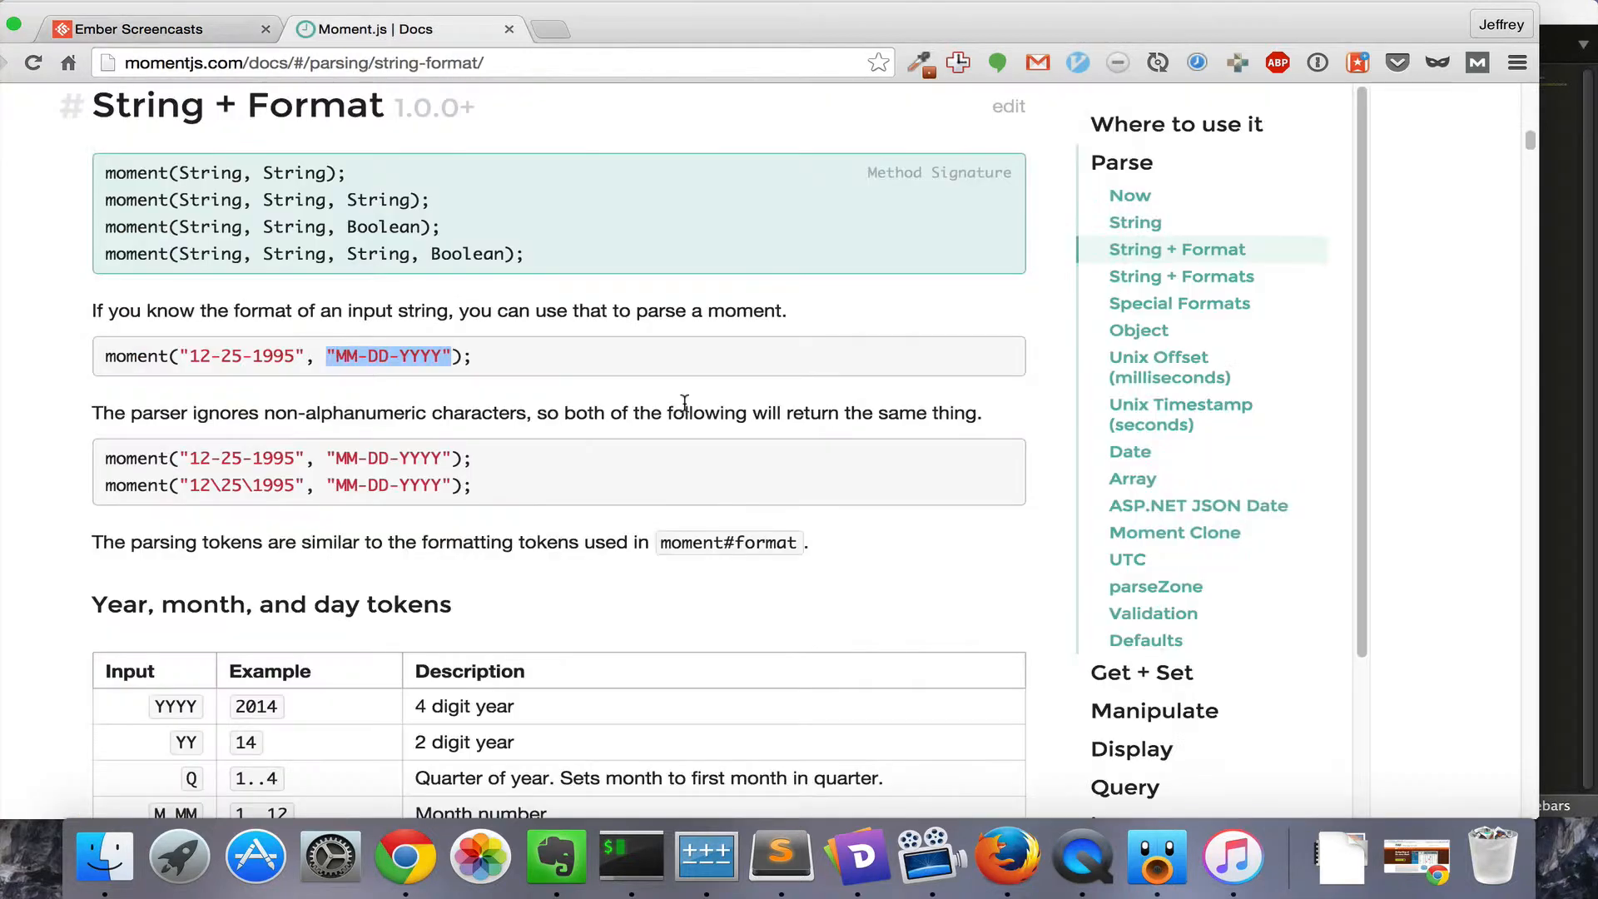
{"action": "mouse_move", "coordinate": [336, 403]}
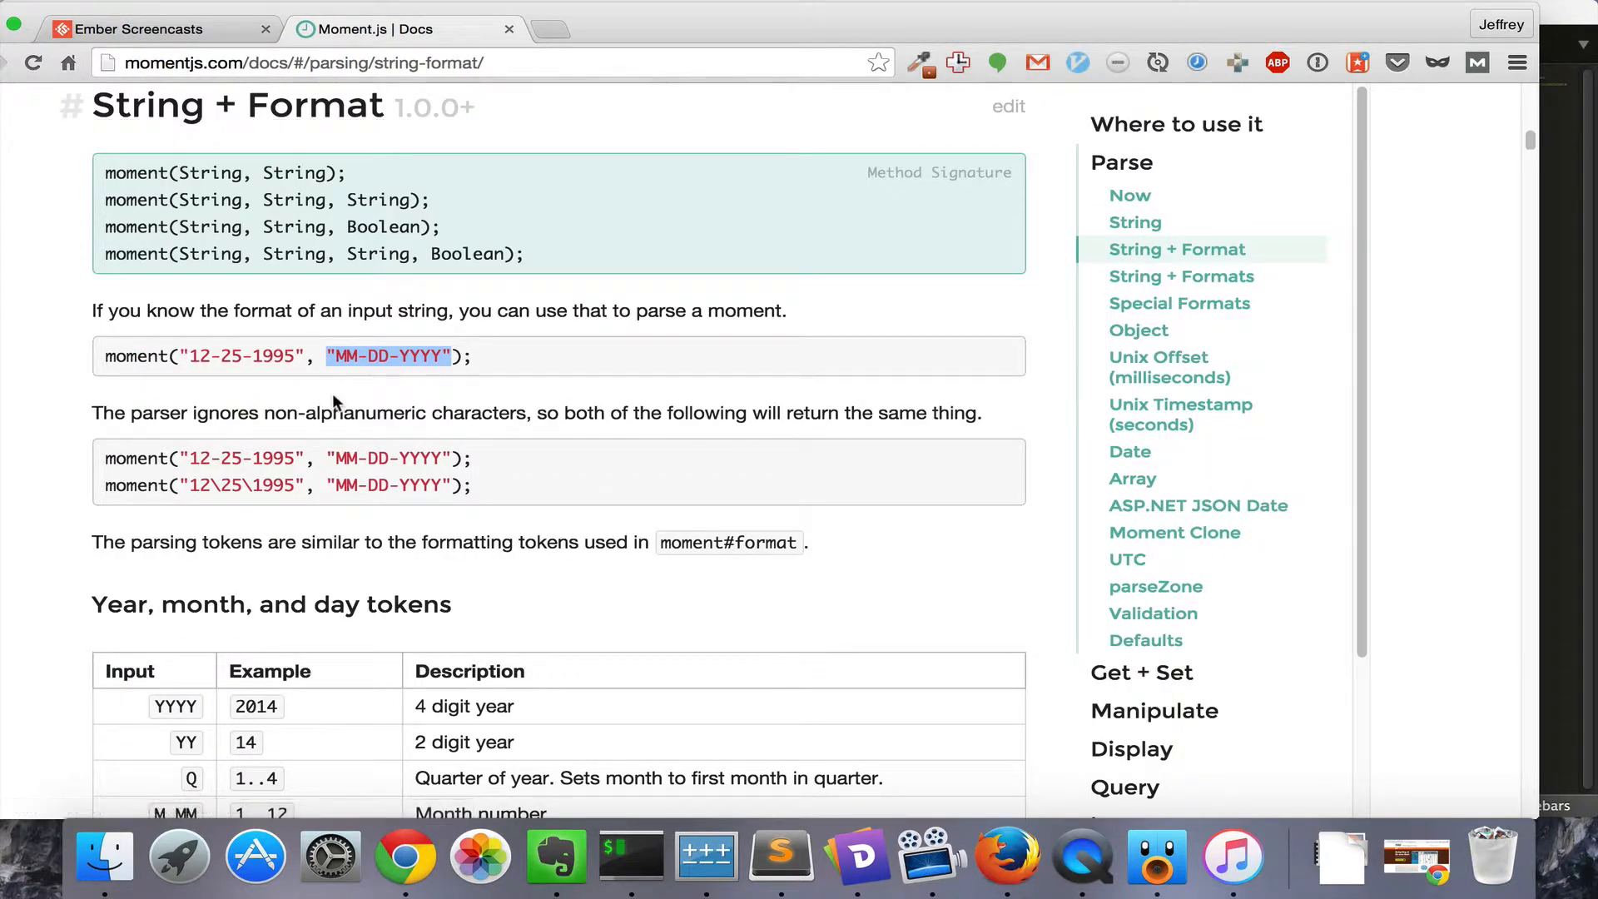
{"action": "scroll", "scroll_direction": "down", "scroll_amount": 3}
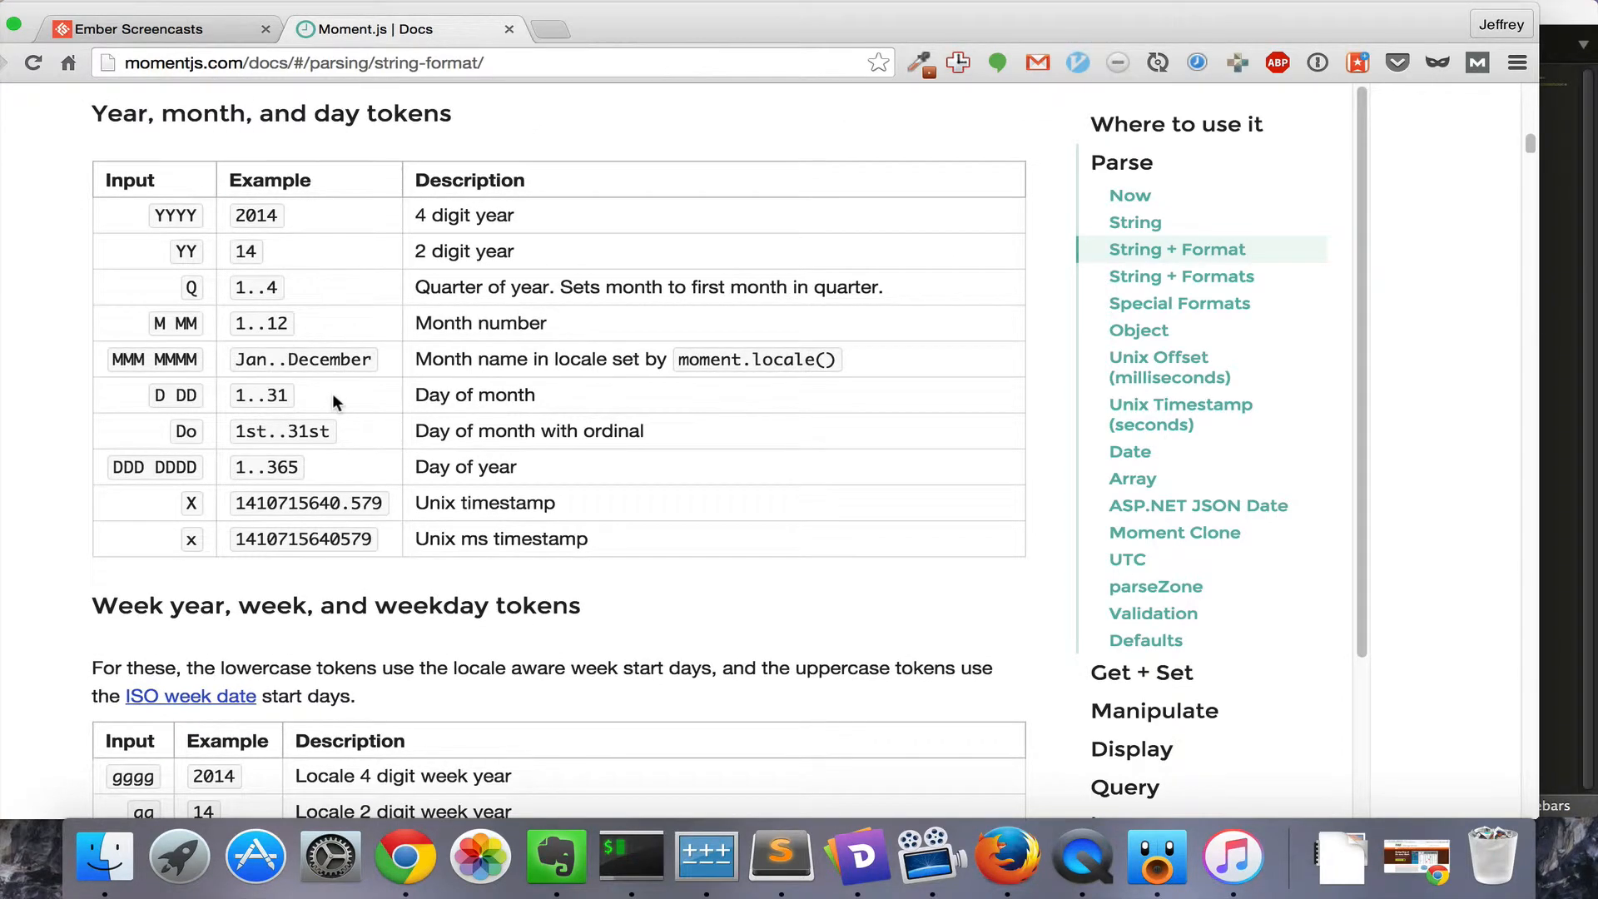
Pick March 4 in the Edit Post publish date calendar, showing 03-04-2014
{"action": "left_click", "coordinate": [158, 27]}
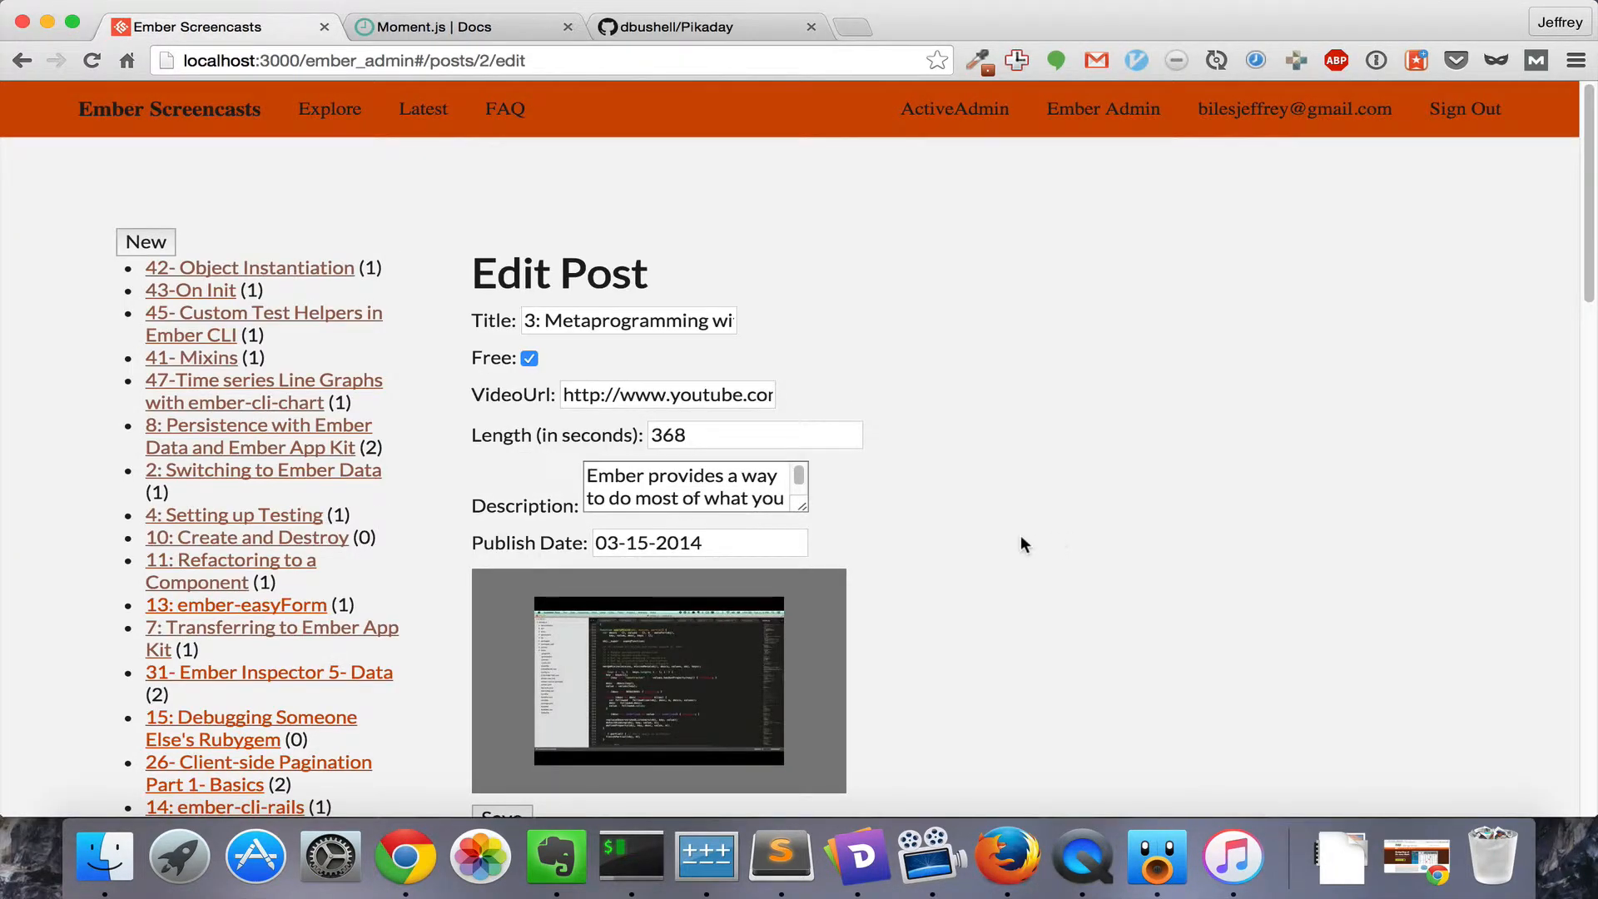
{"action": "left_click", "coordinate": [700, 541]}
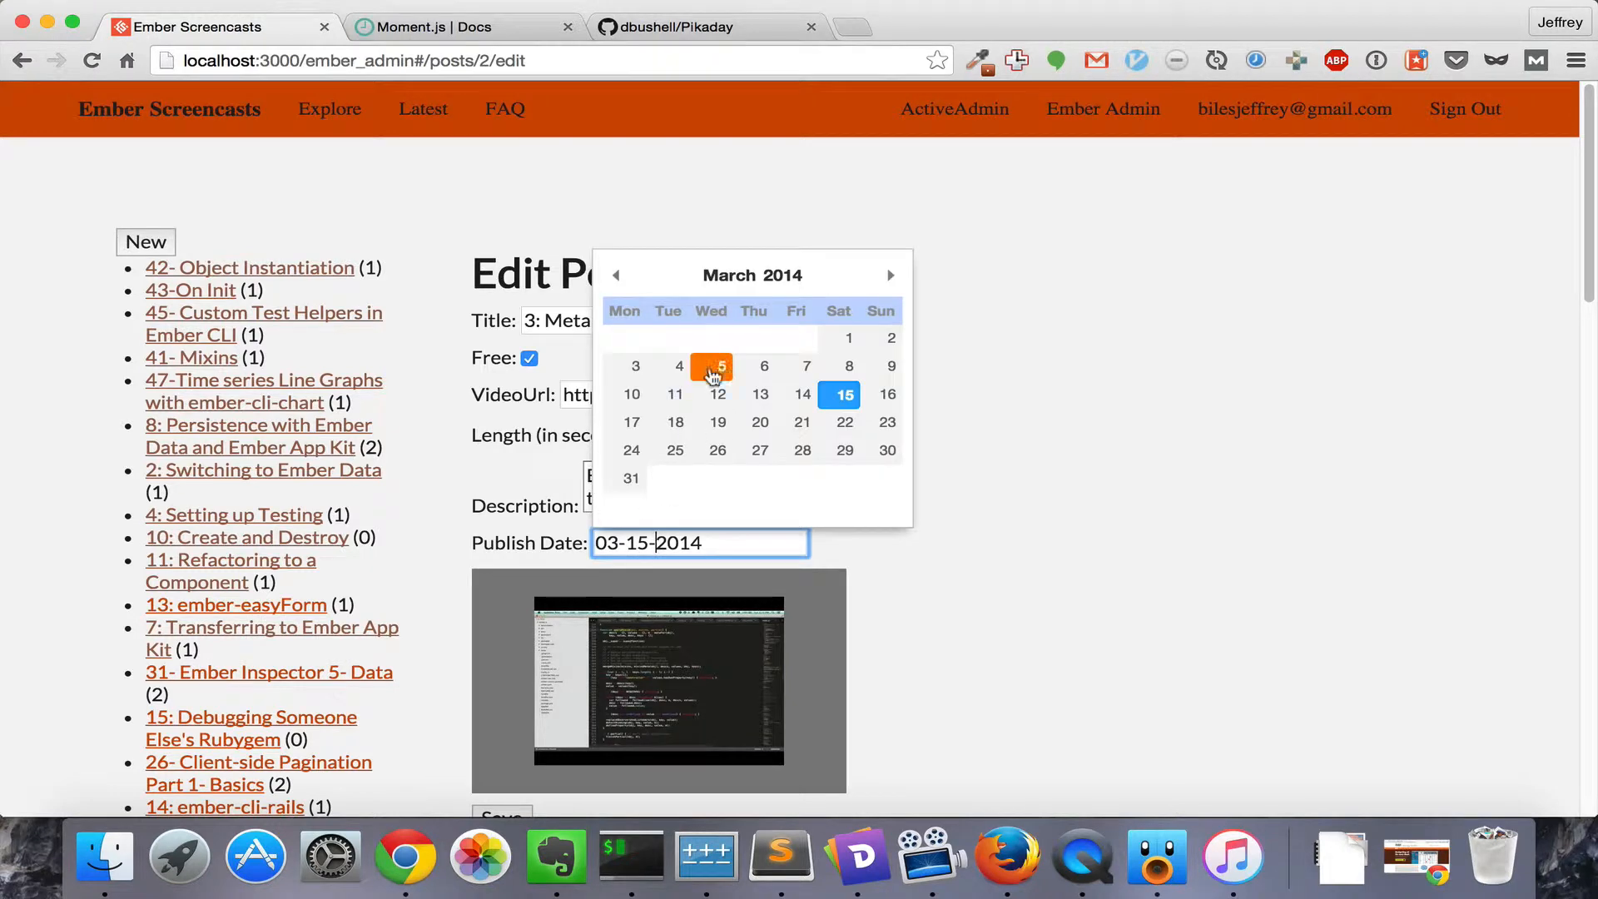
{"action": "left_click", "coordinate": [676, 367]}
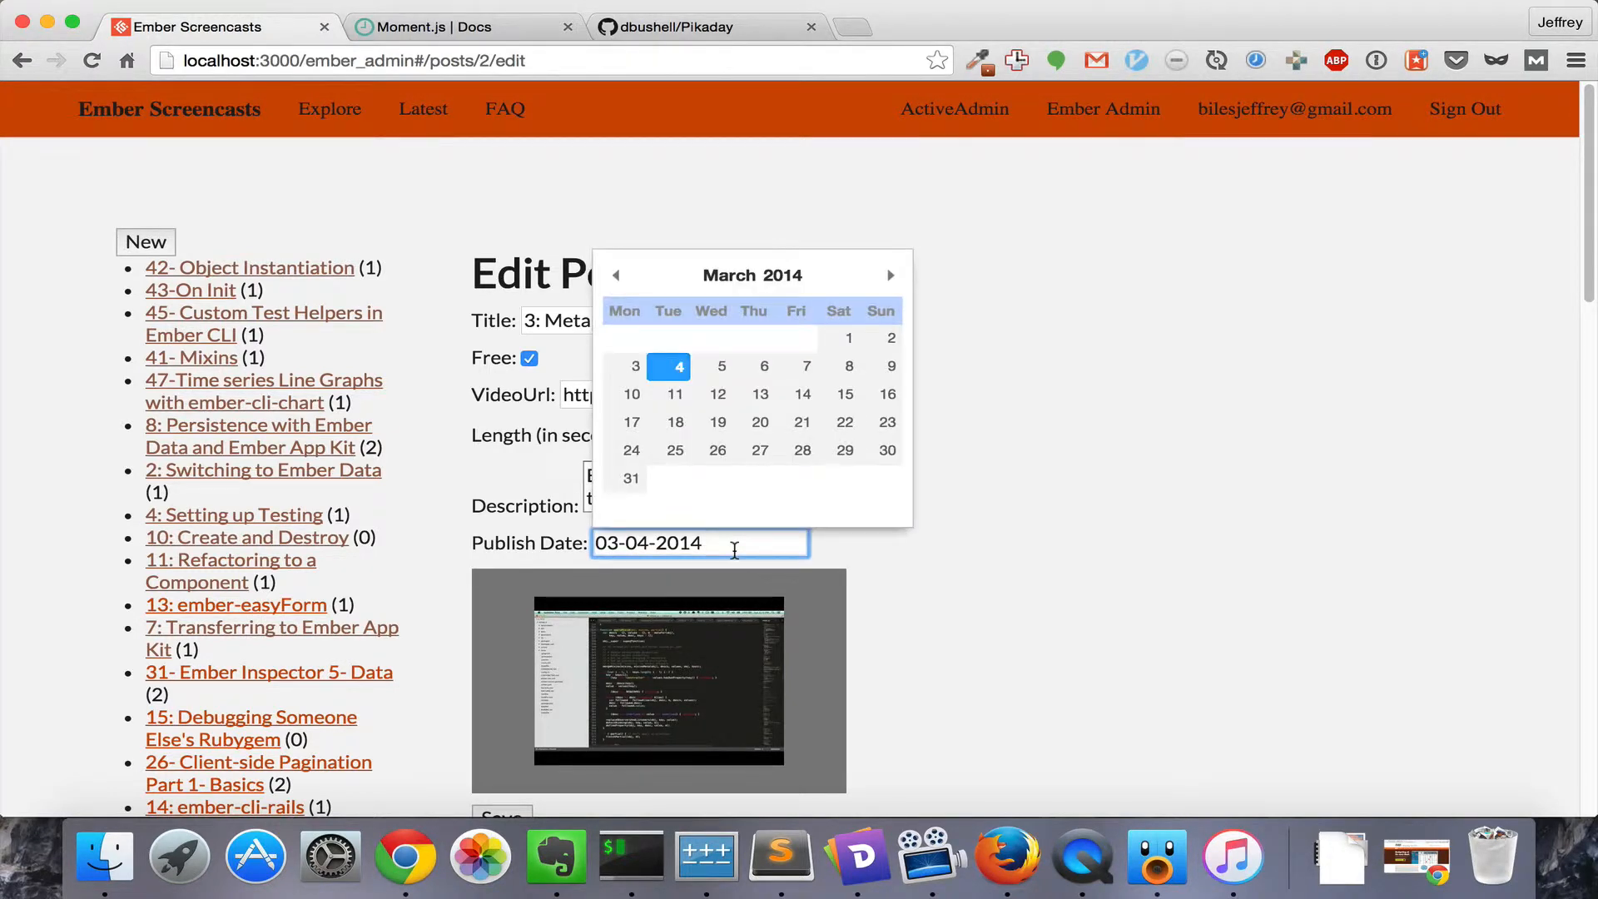
{"action": "key", "text": "Backspace"}
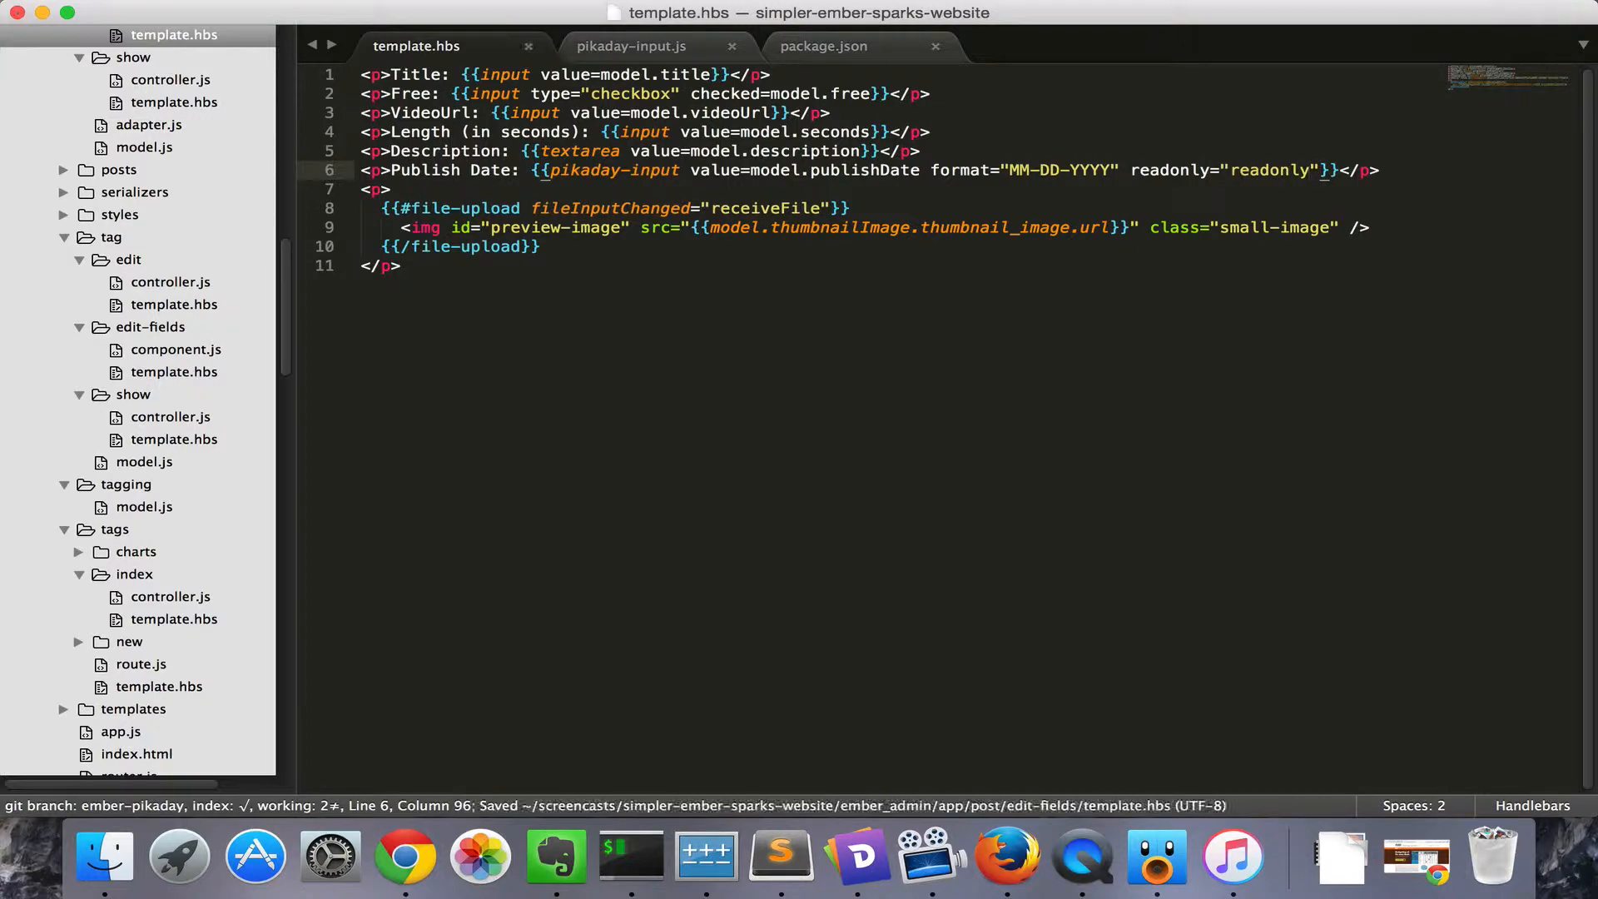
Replace readonly with disabled=true on the pikaday-input and check the picker in the browser
{"action": "left_click", "coordinate": [404, 857]}
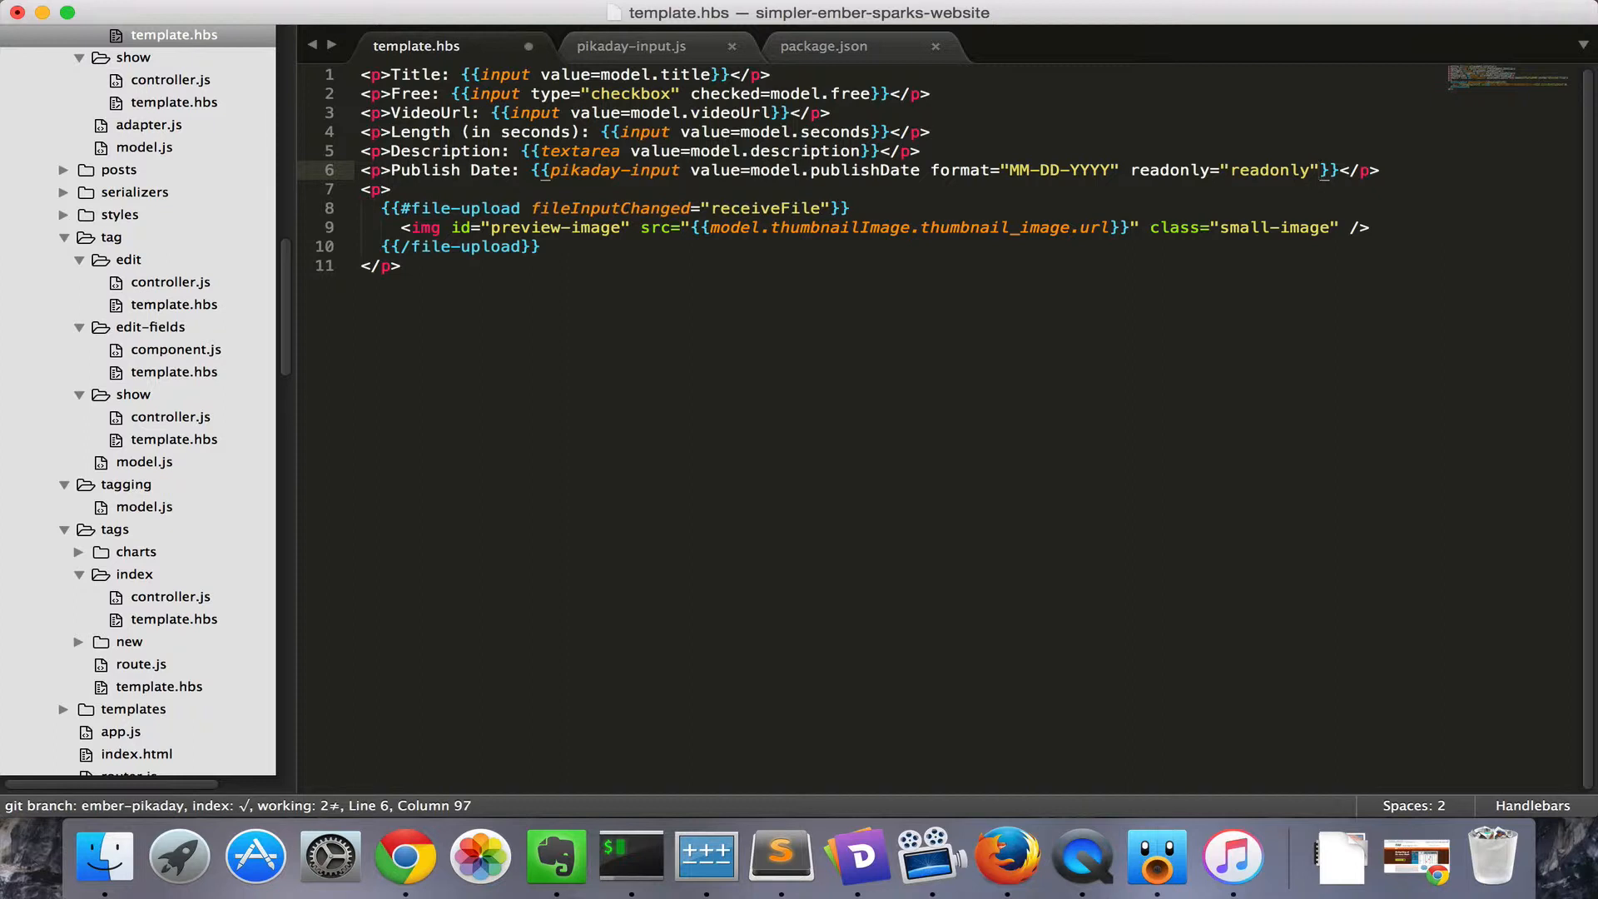
{"action": "left_click", "coordinate": [730, 45]}
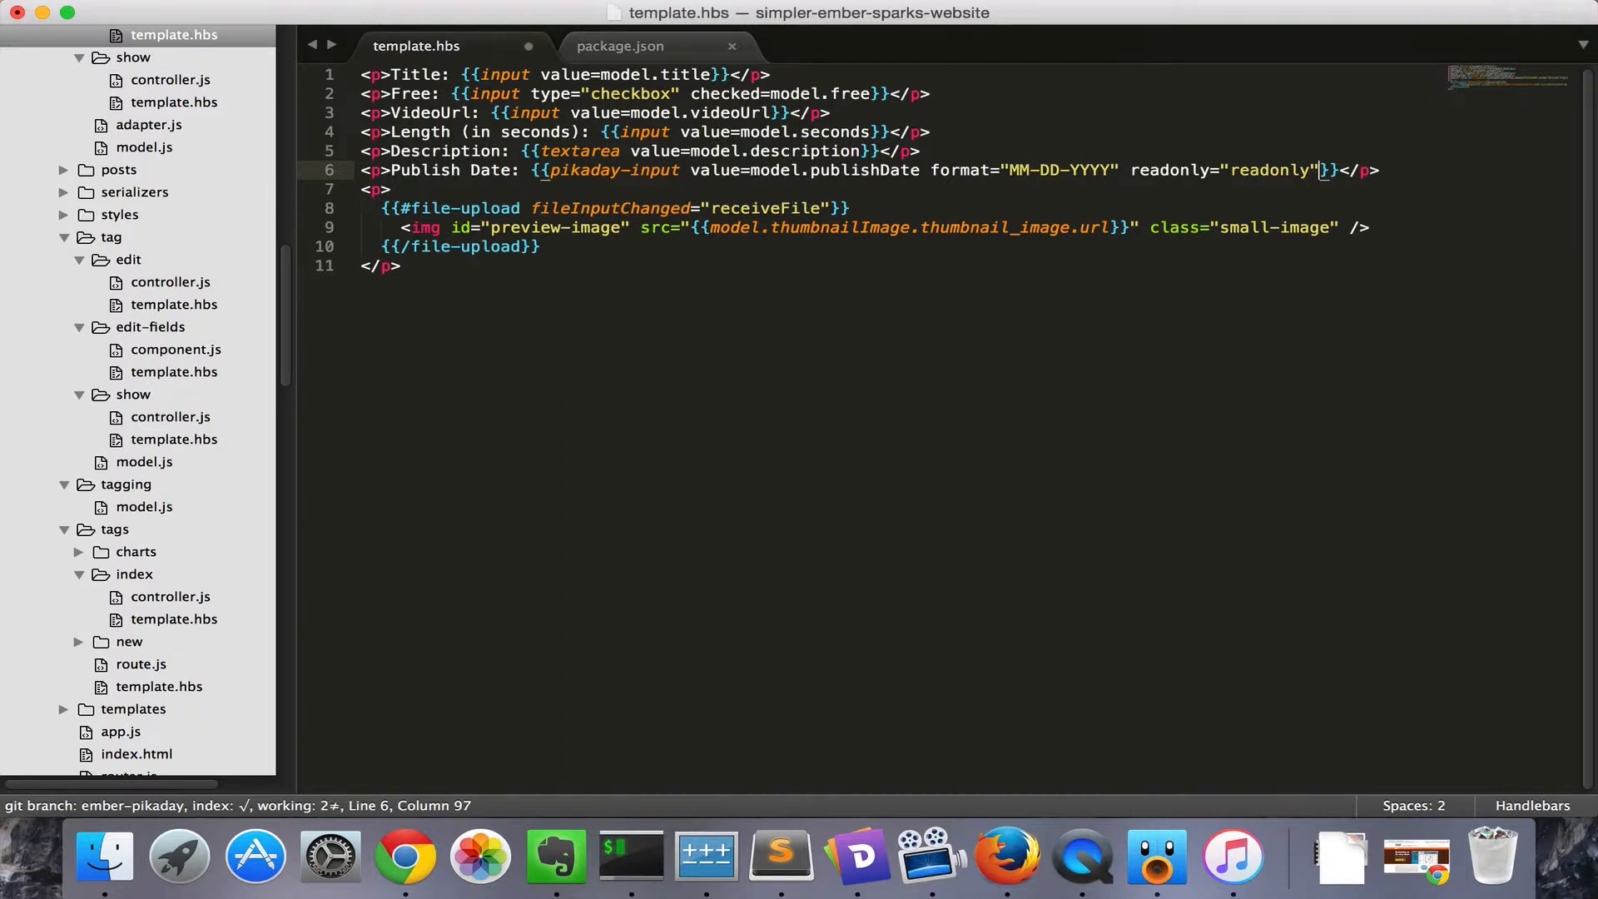
{"action": "type", "text": "d"}
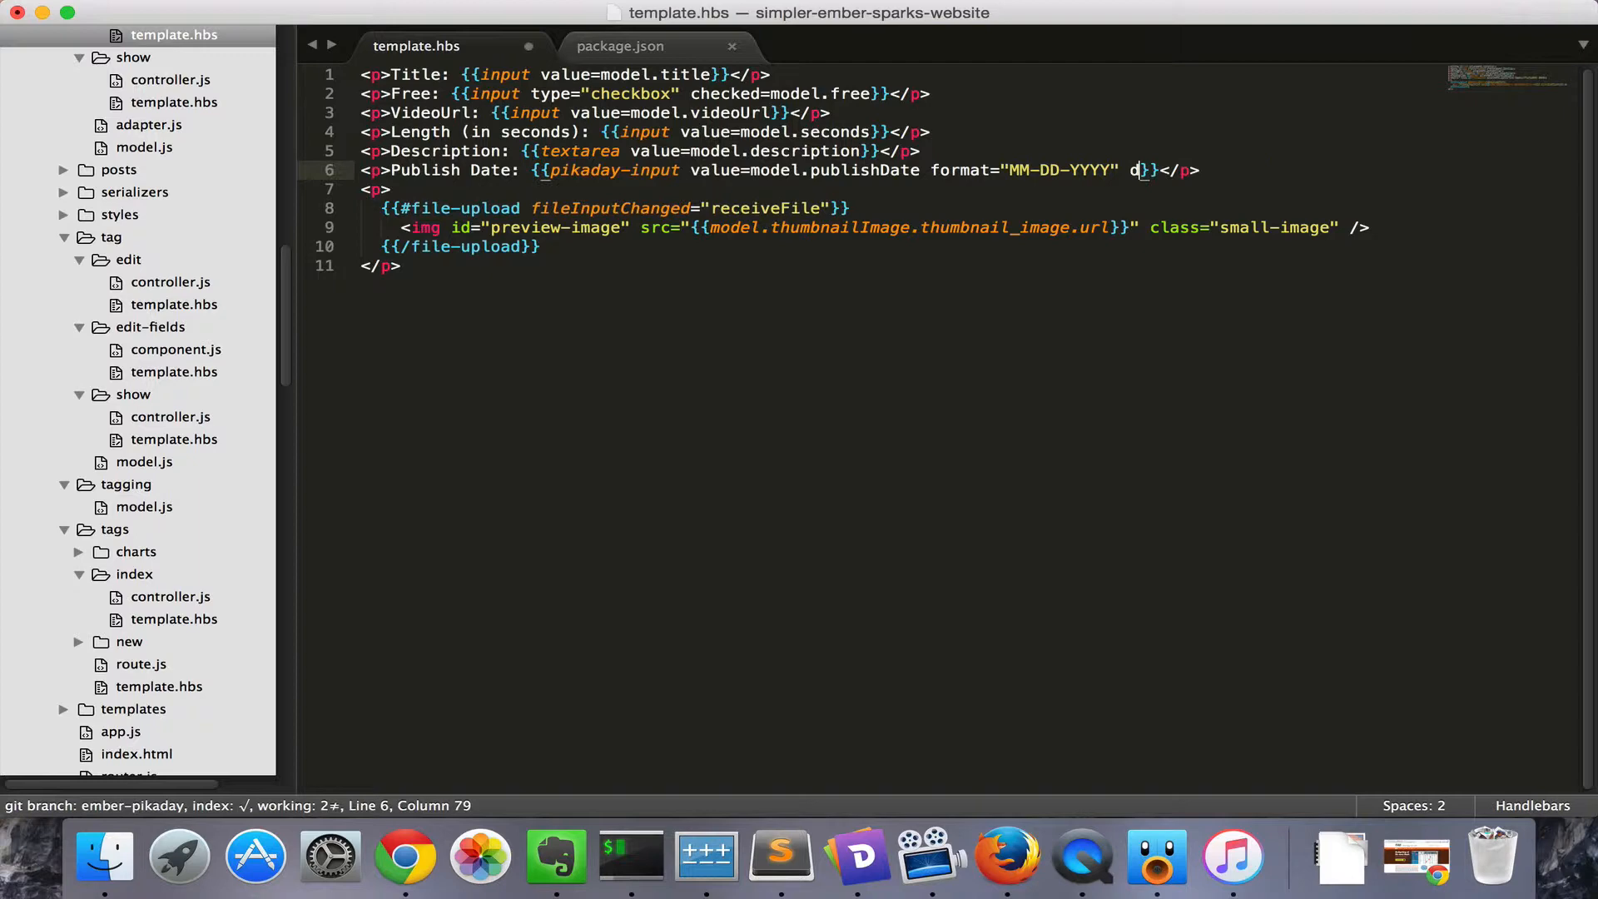
{"action": "type", "text": "isabled=true"}
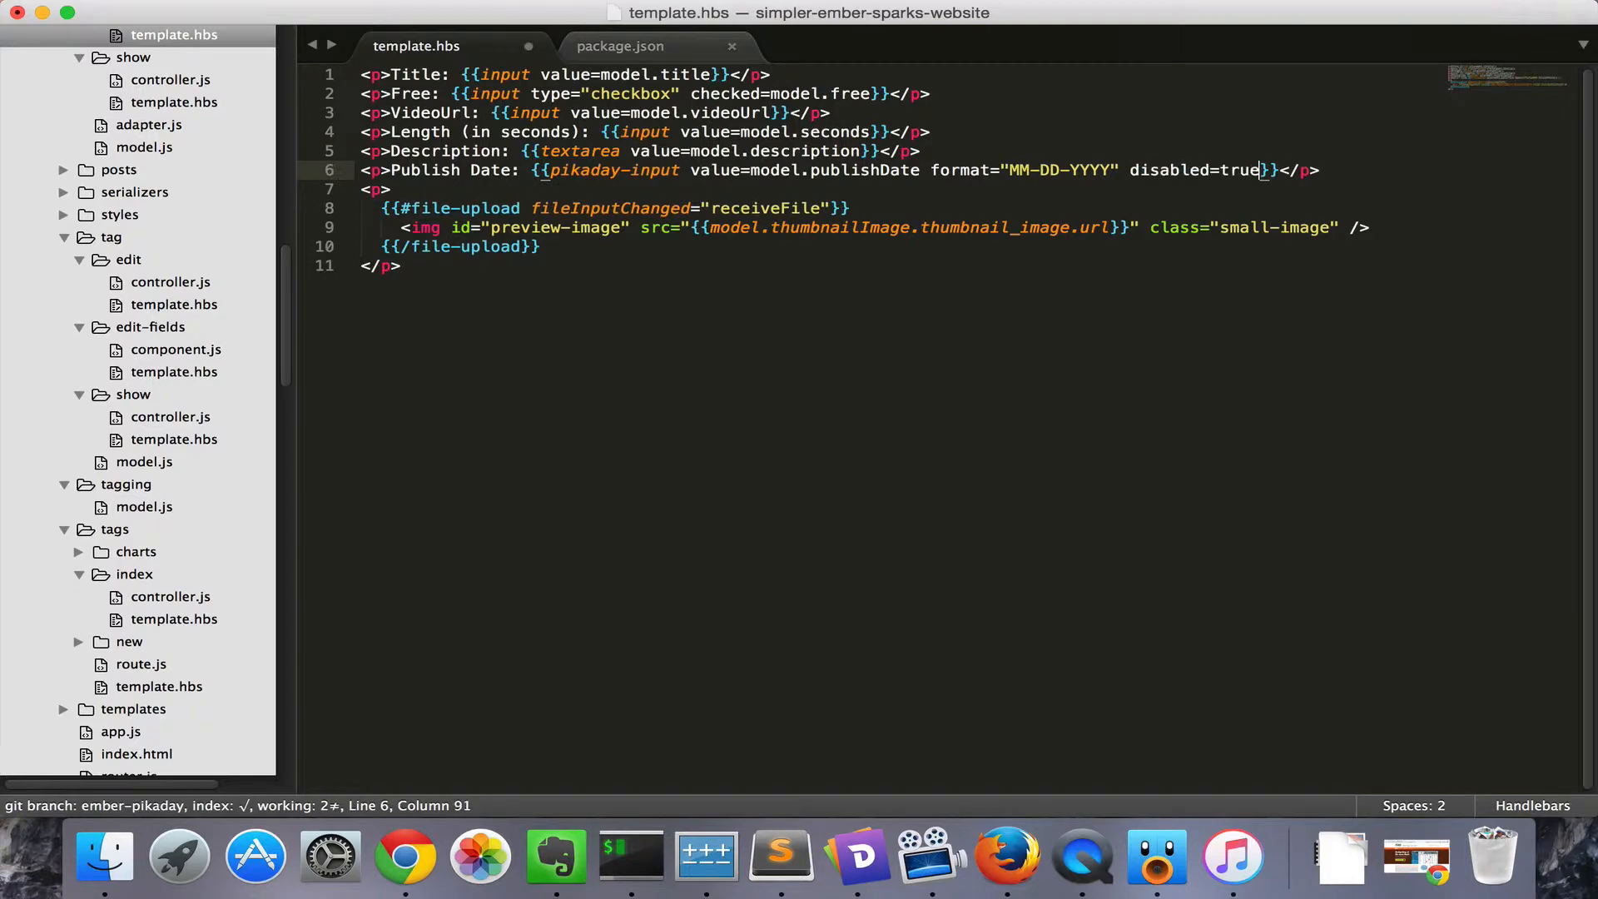
{"action": "left_click", "coordinate": [404, 857]}
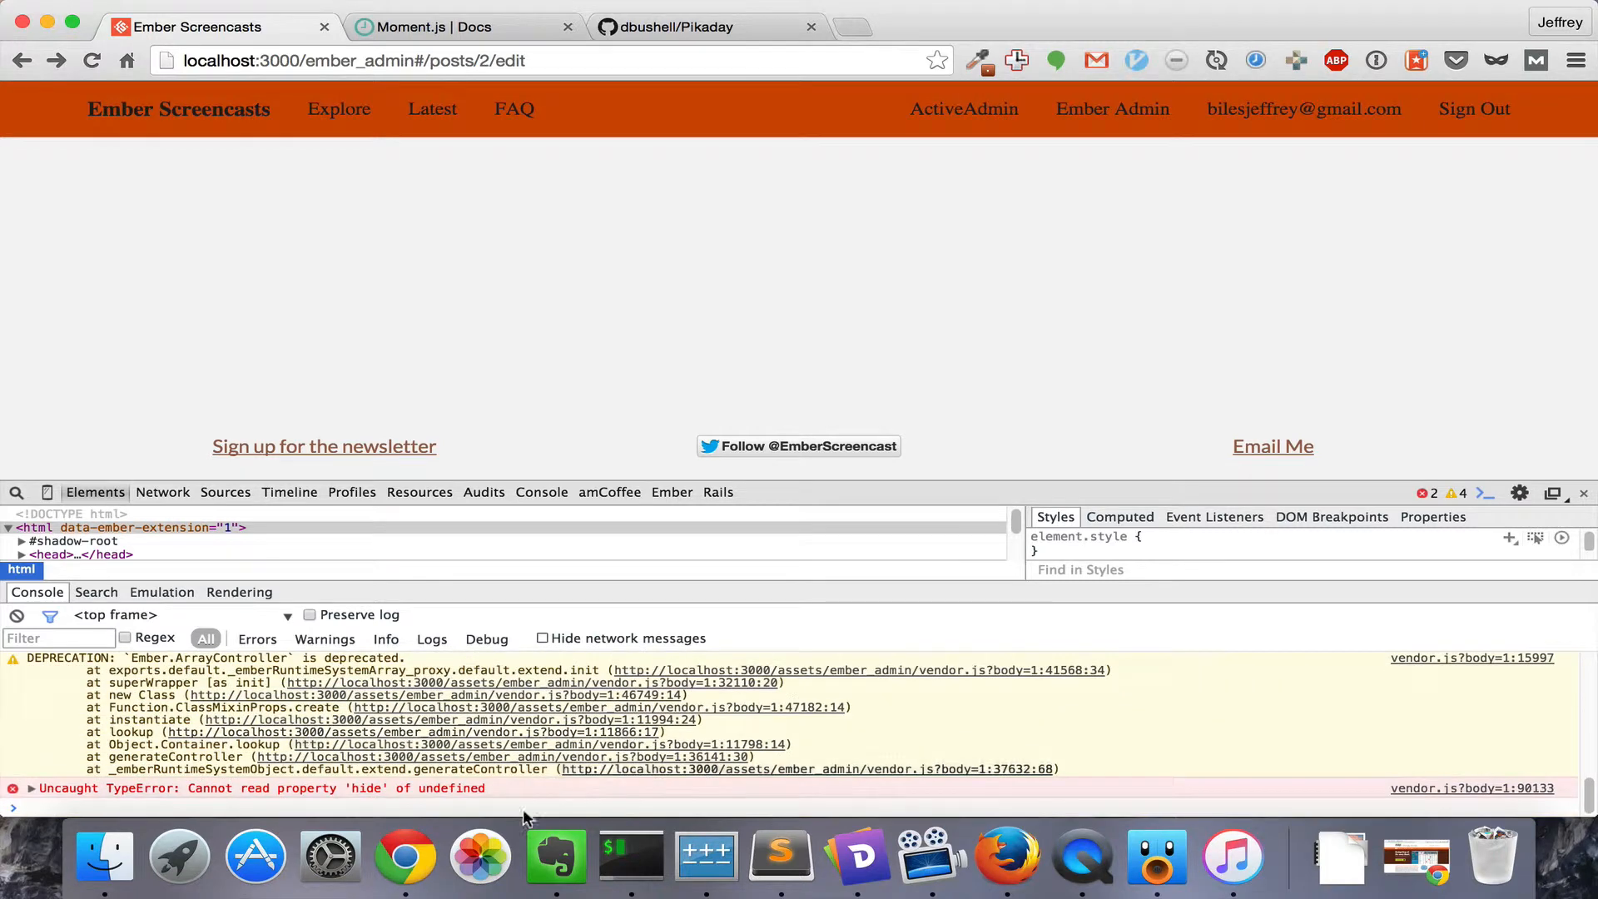
{"action": "mouse_move", "coordinate": [426, 793]}
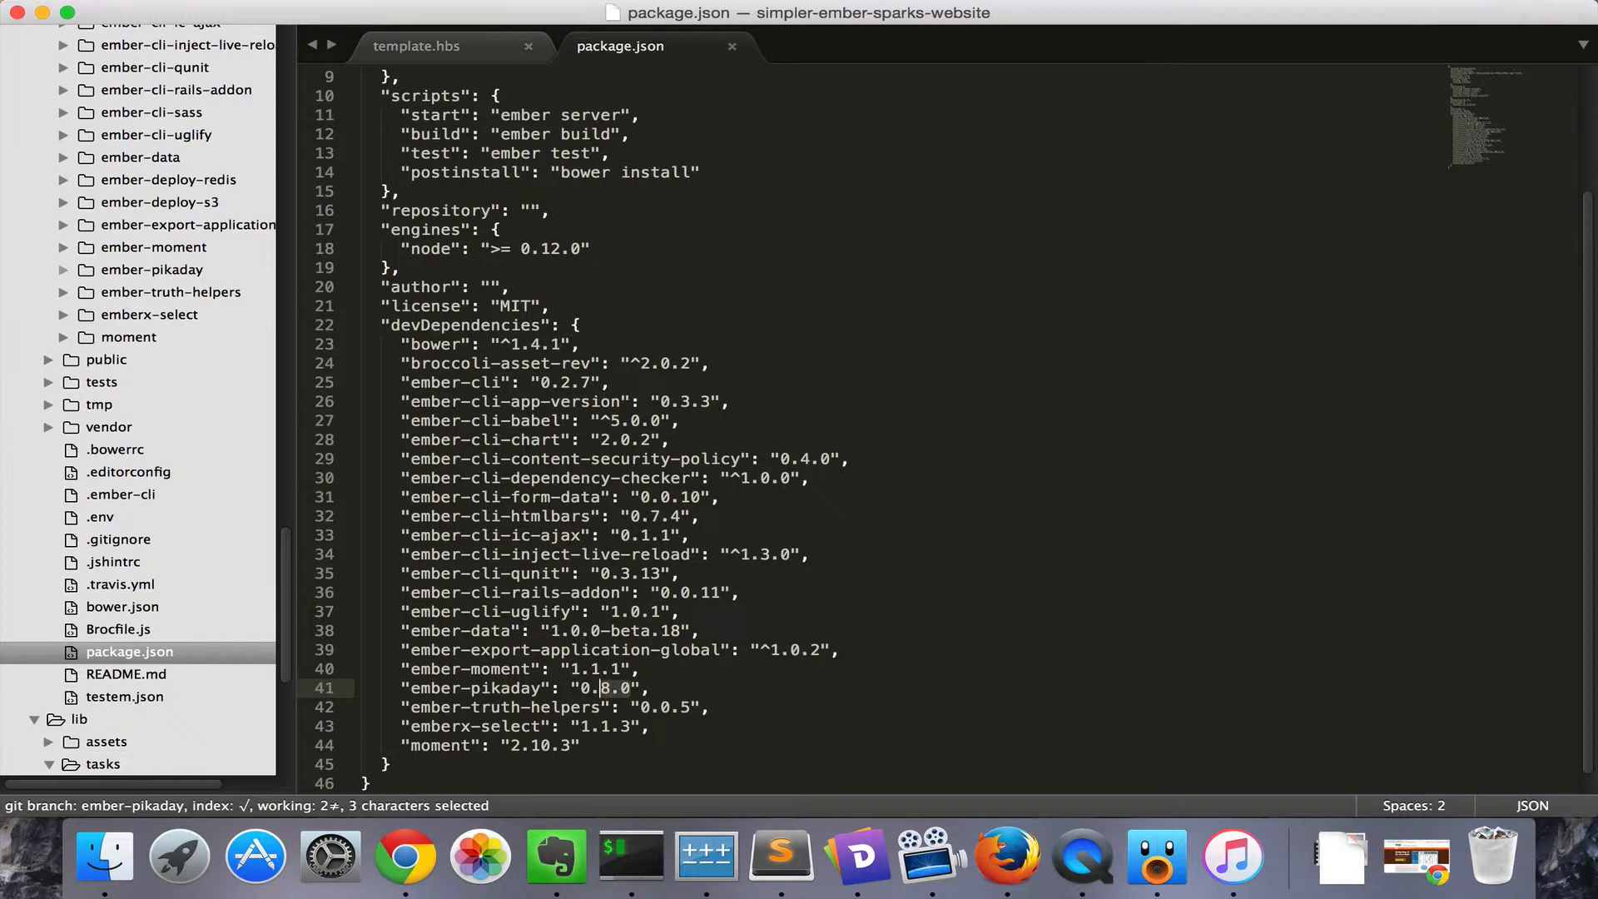
Point ember-pikaday at the #fix-disabled fork and add a 'When would you like to' placeholder
{"action": "type", "text": "https://github.com/jeffreybiles/ember-pikaday.git#fix-disabled"}
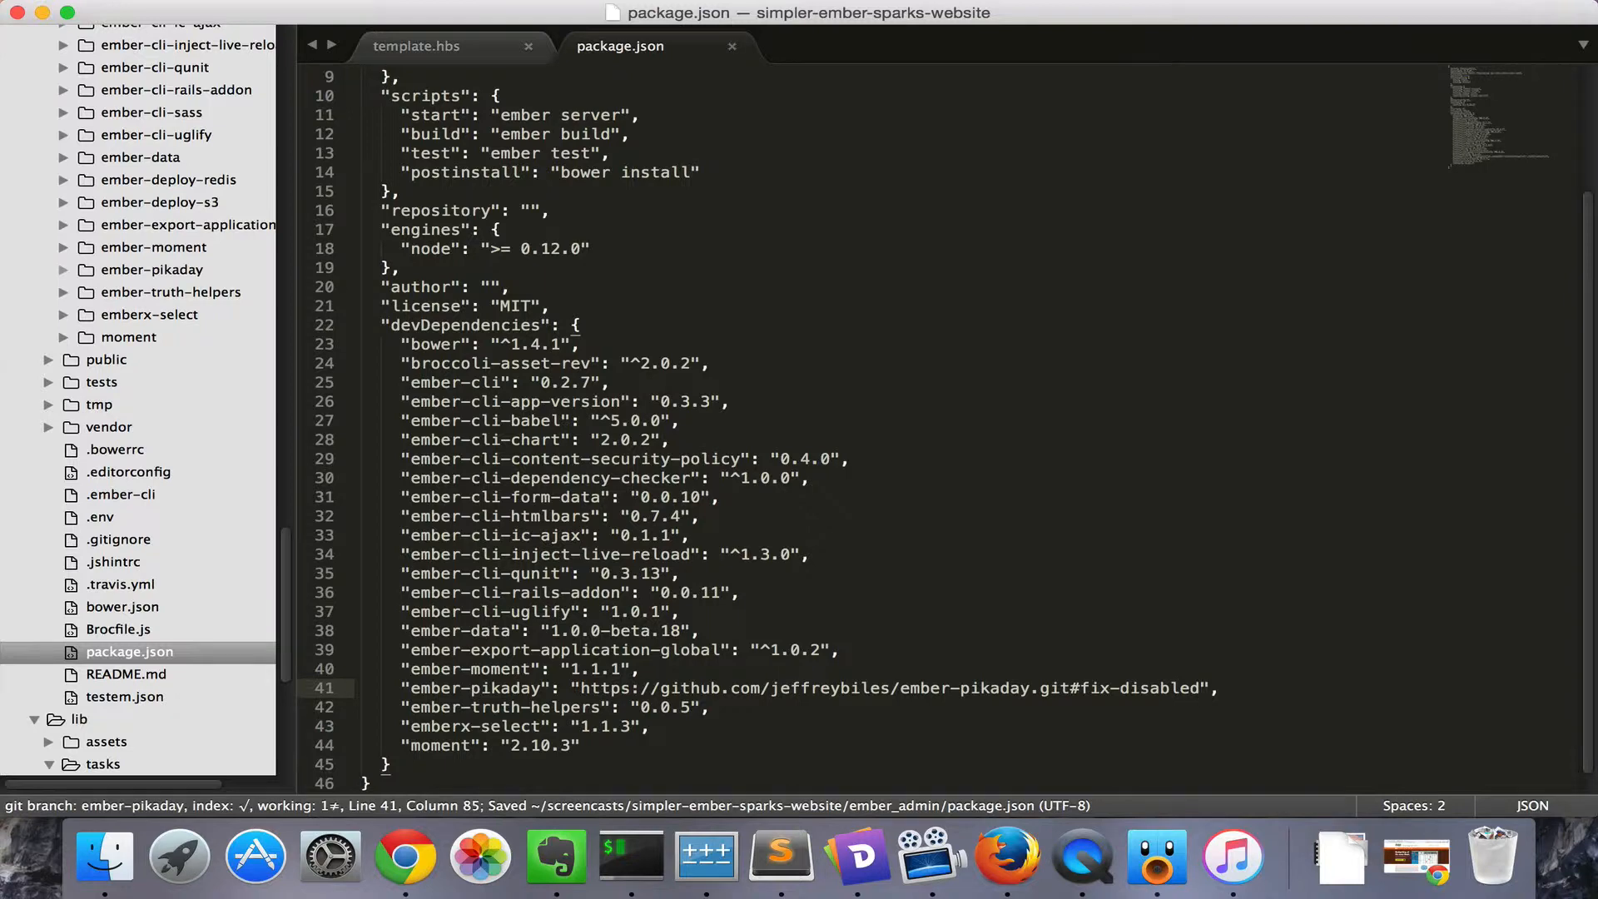
{"action": "left_click", "coordinate": [403, 857]}
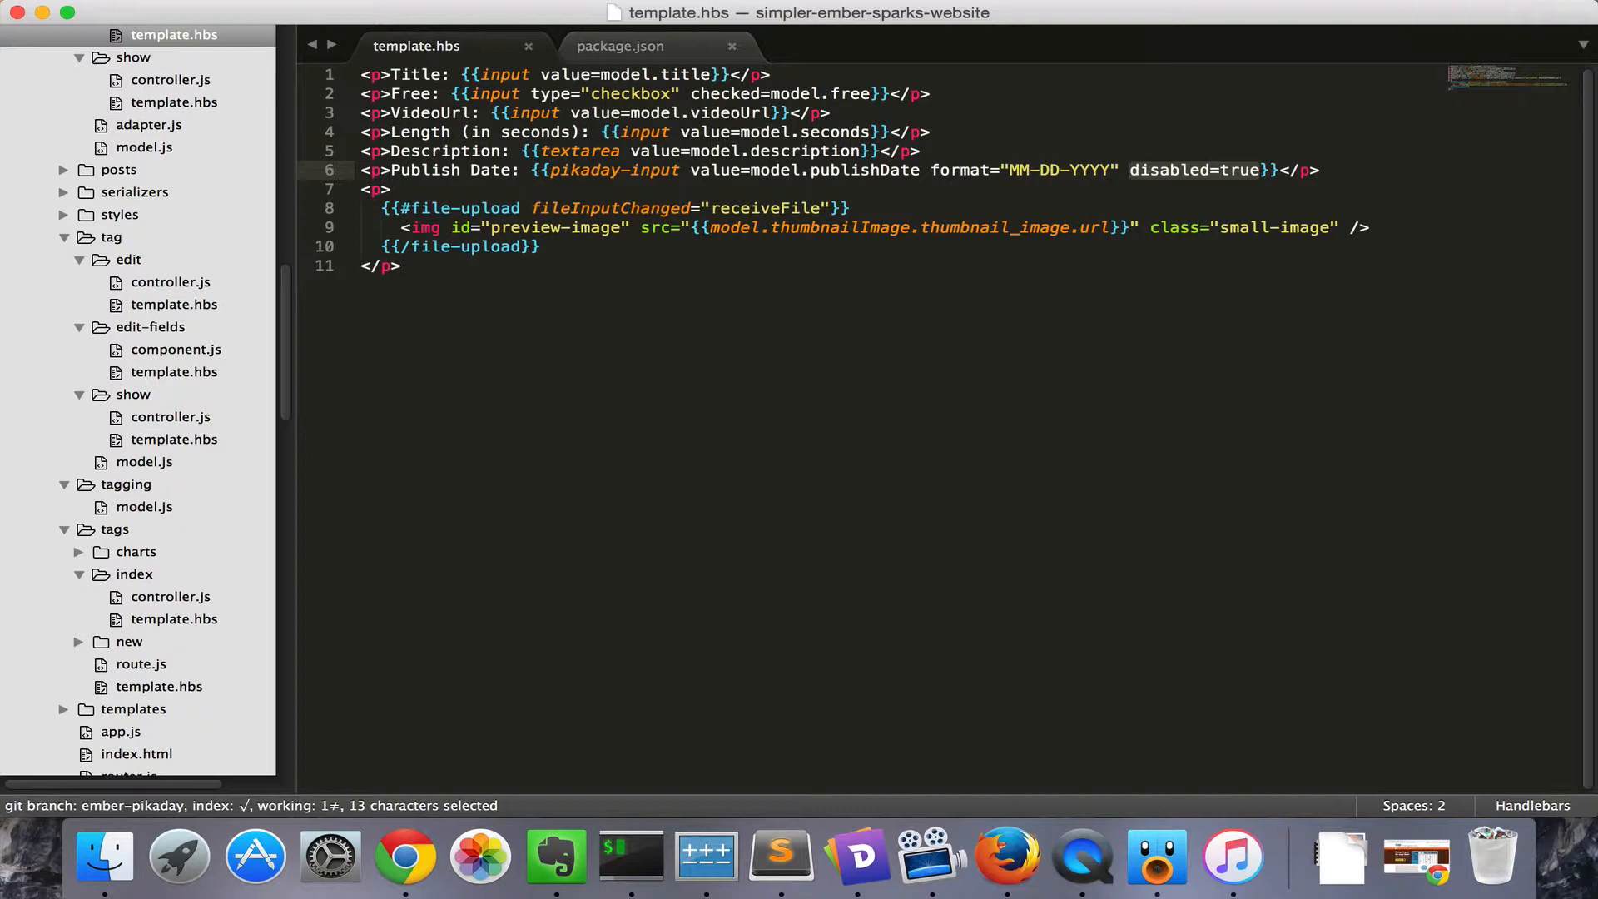
{"action": "type", "text": "placeholder=\"\""}
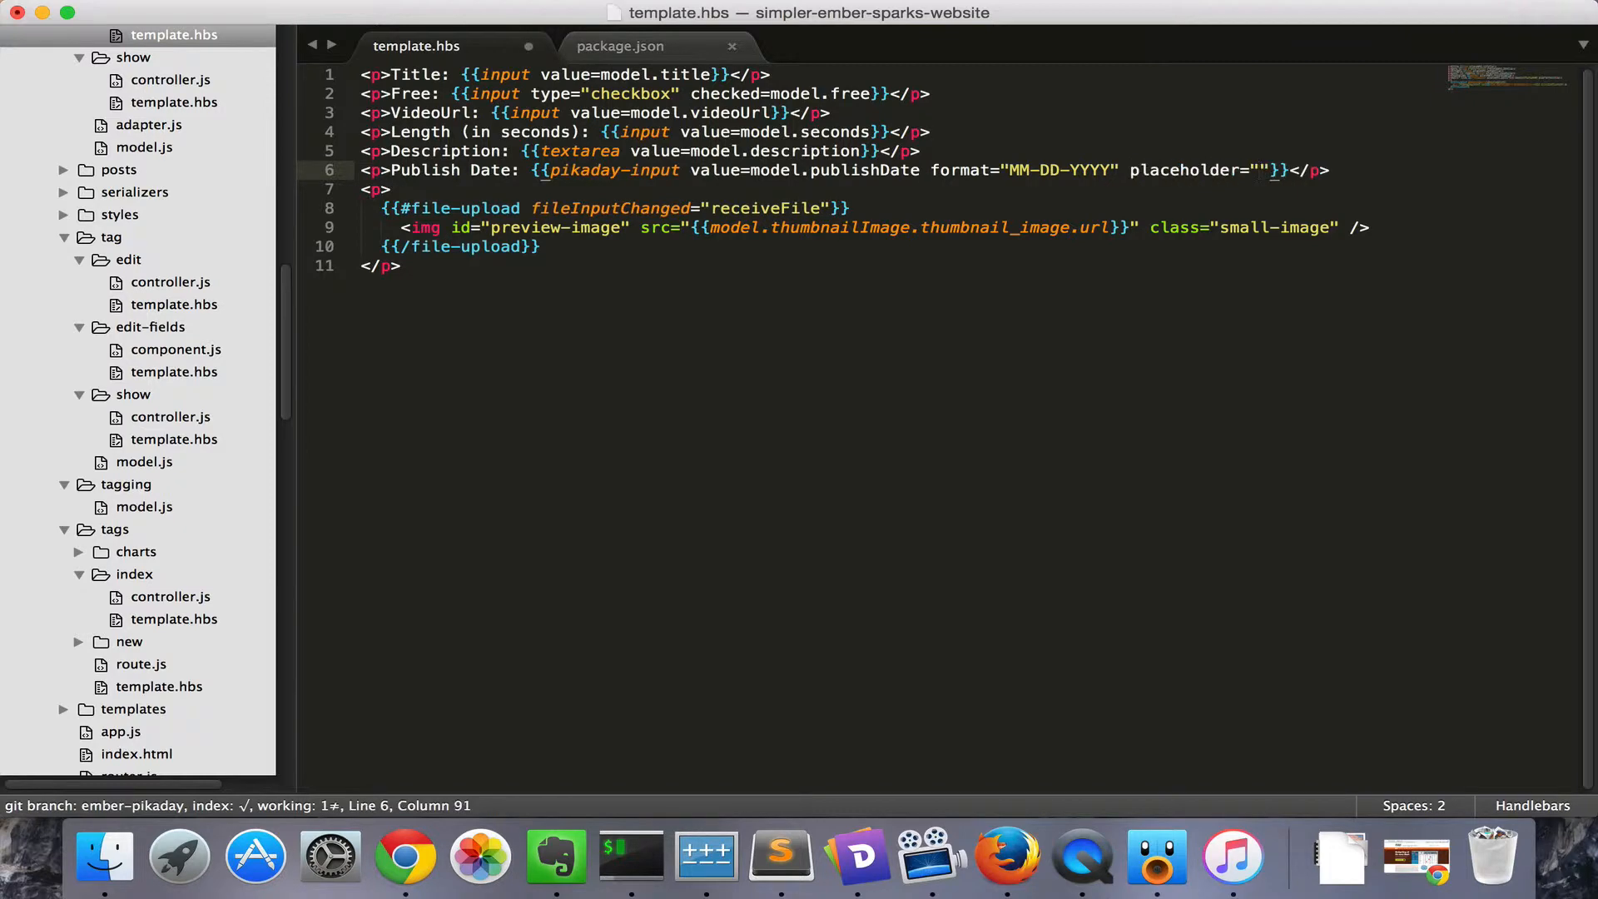
{"action": "type", "text": "When would you like to"}
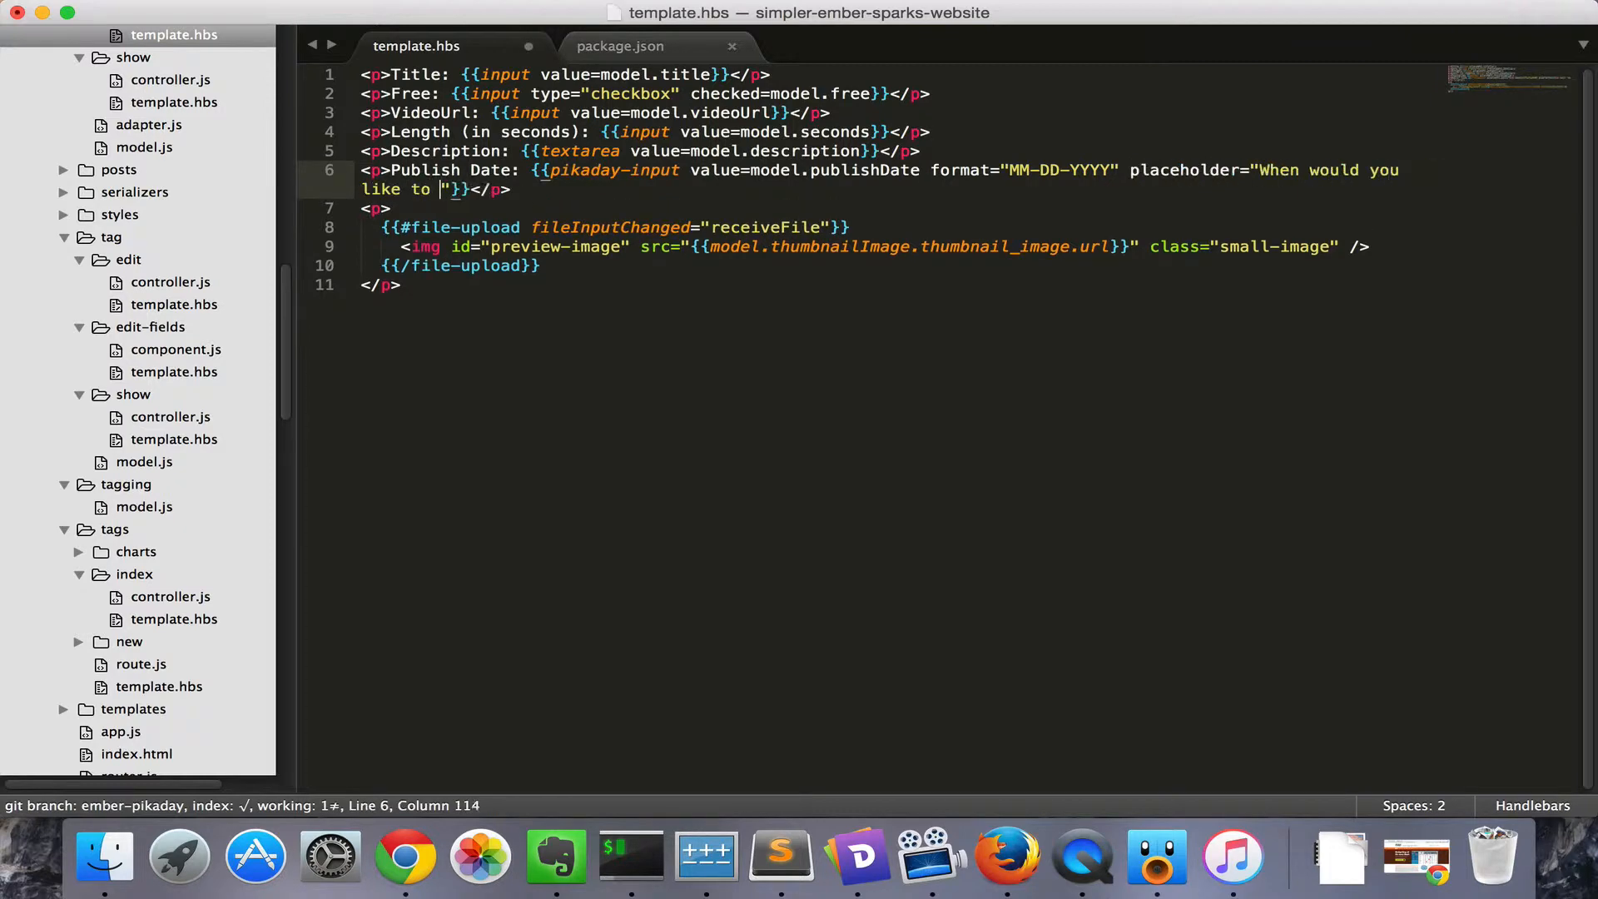
{"action": "left_click", "coordinate": [404, 857]}
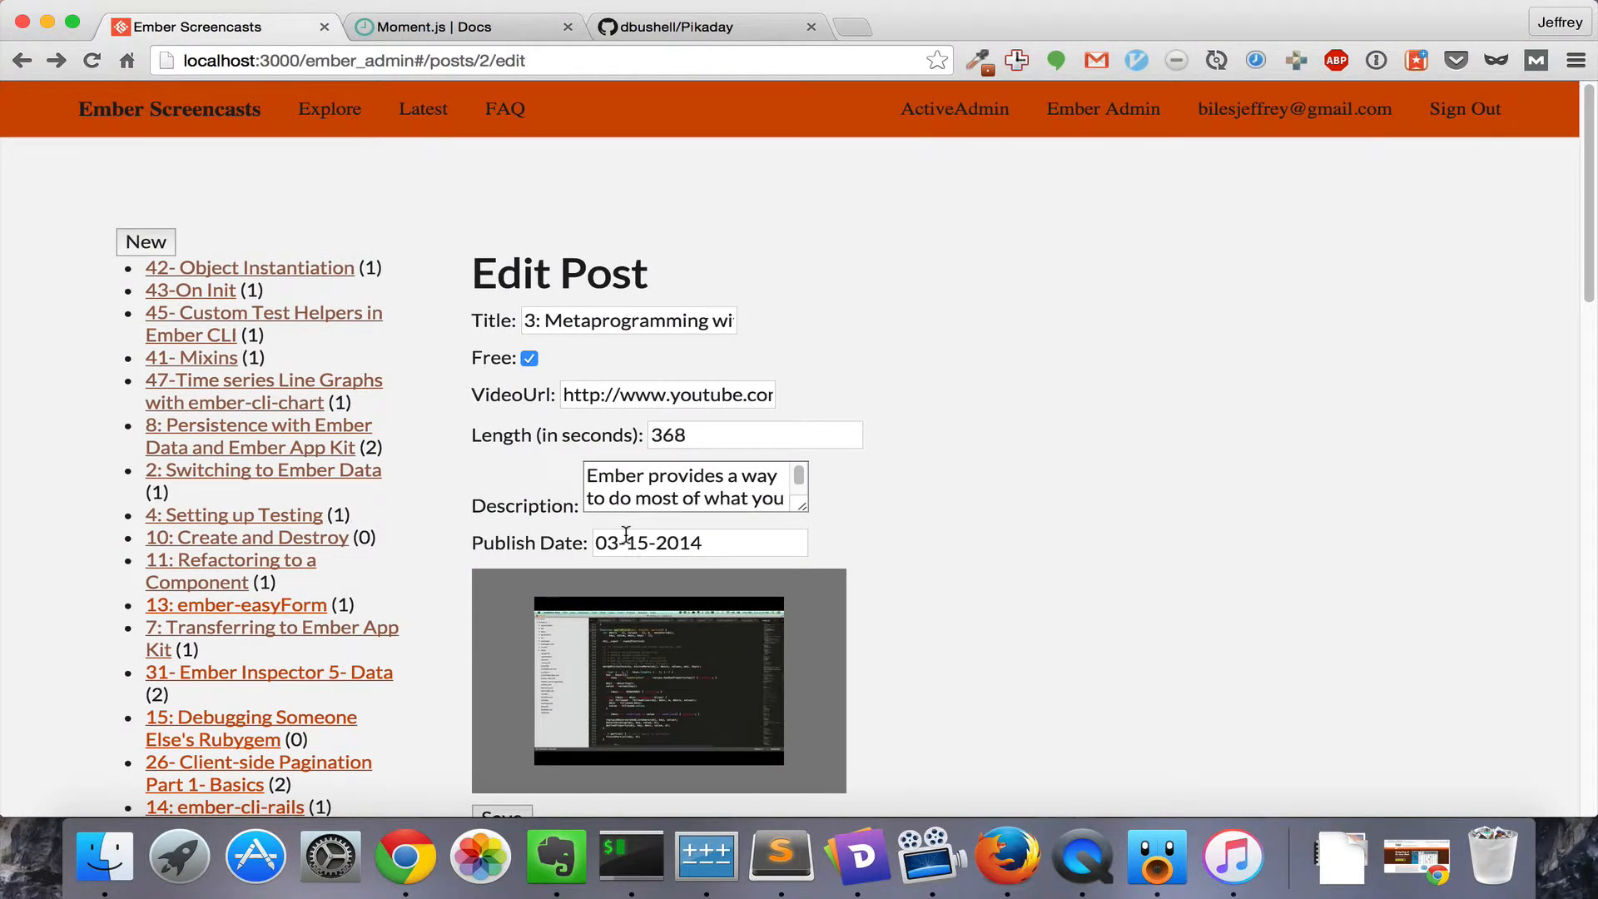
Open a blank New Post form and click its Publish Date field to see the placeholder
{"action": "left_click", "coordinate": [145, 241]}
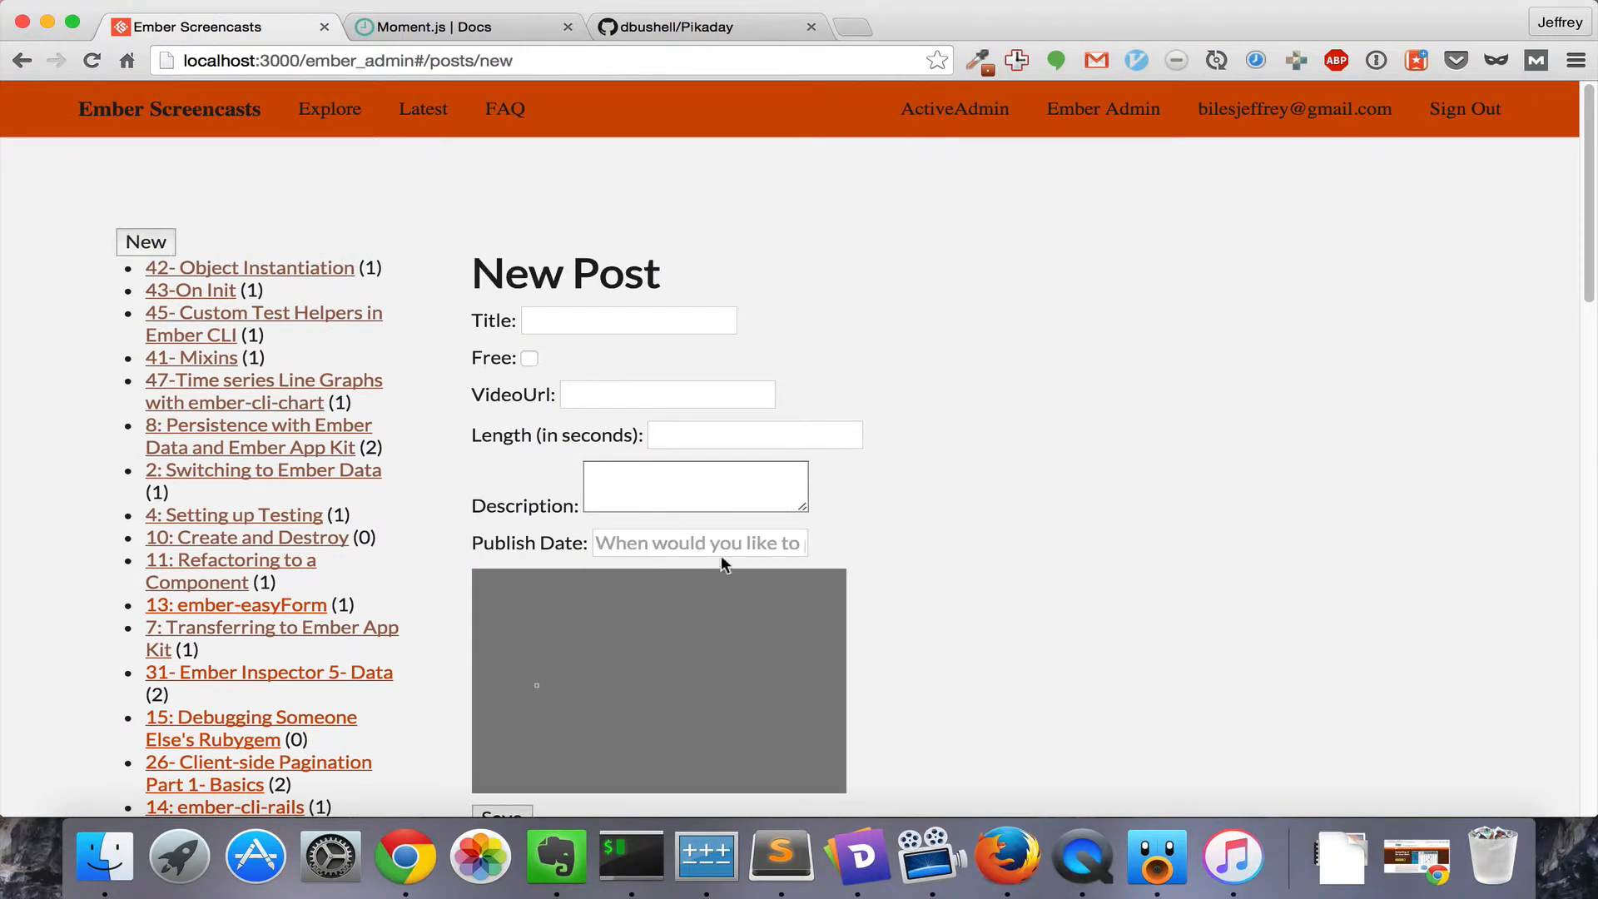
{"action": "left_click", "coordinate": [698, 541]}
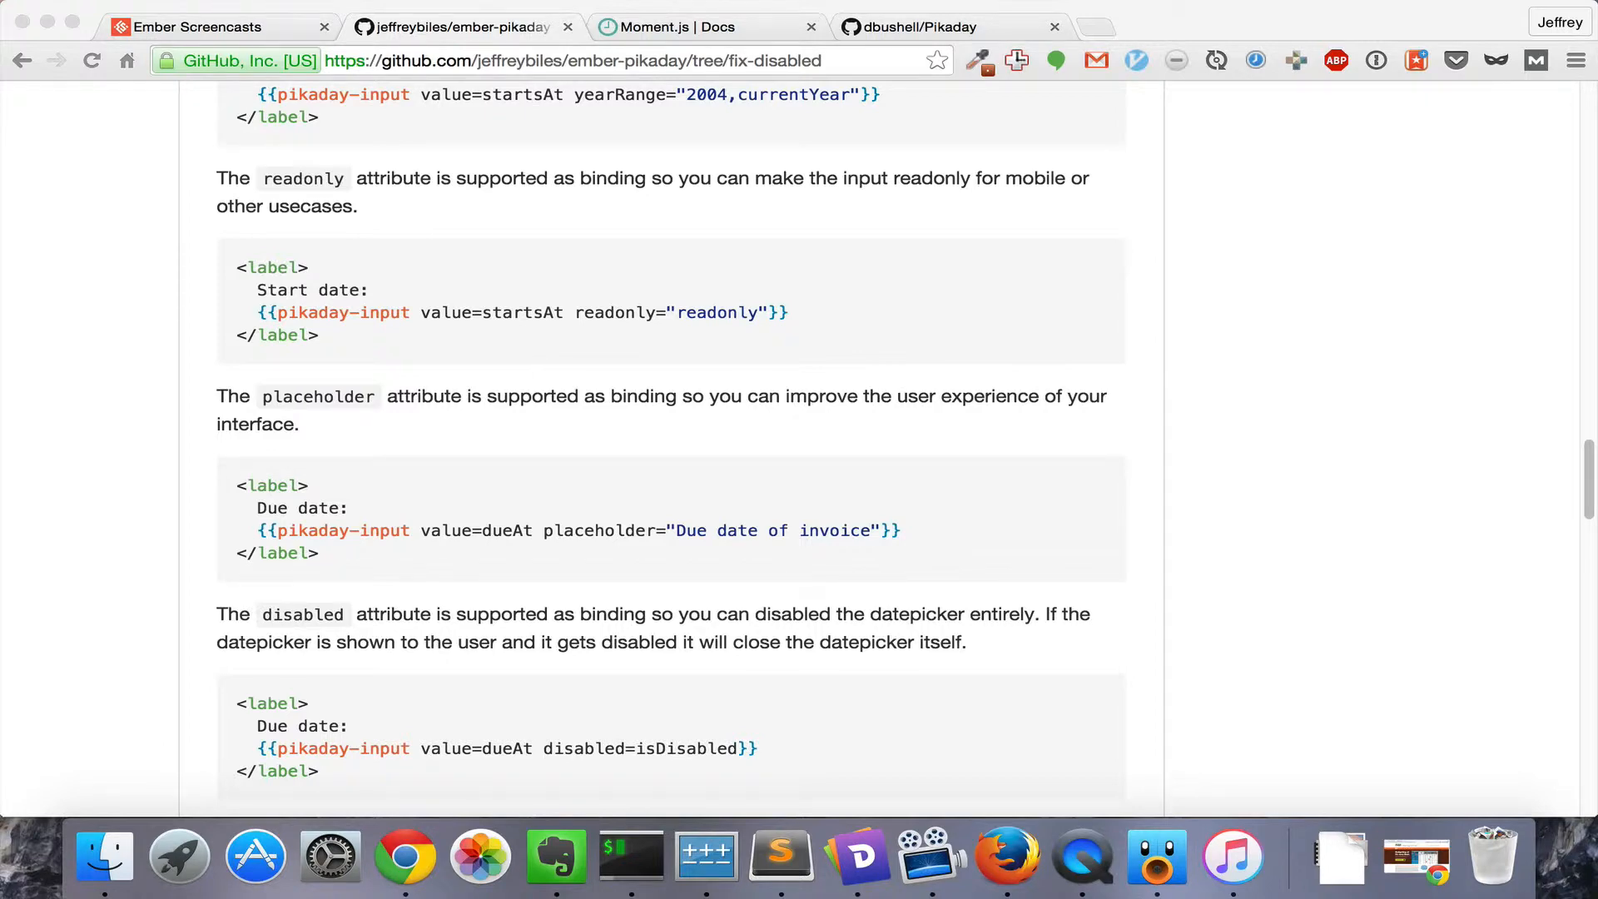
{"action": "scroll", "scroll_direction": "down", "scroll_amount": 3}
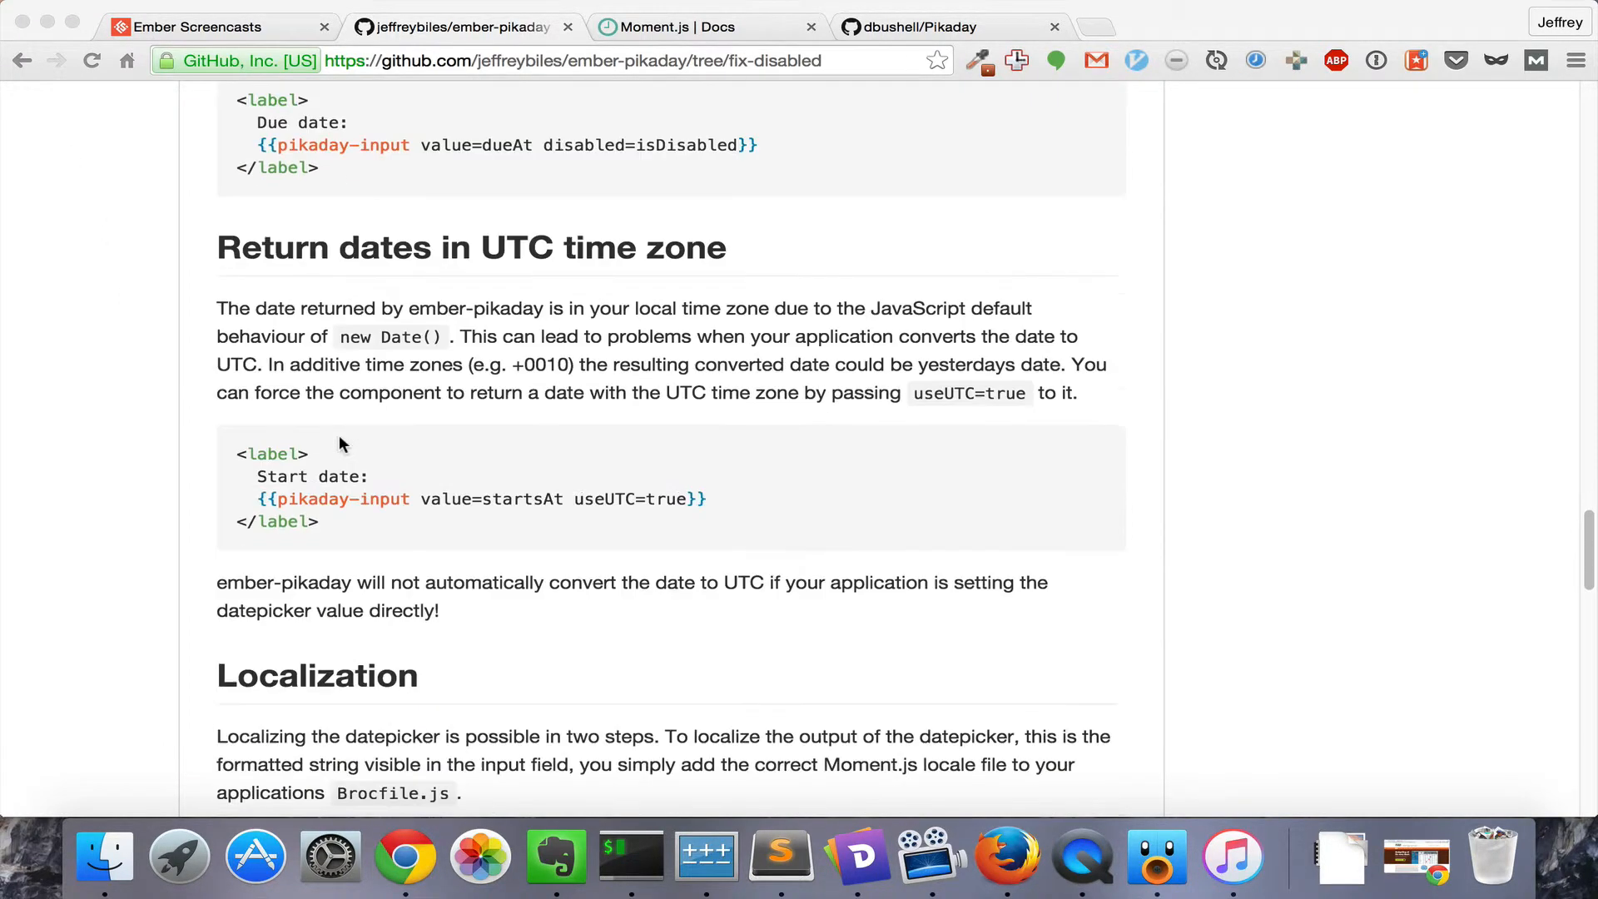
{"action": "scroll", "scroll_direction": "down", "scroll_amount": 3}
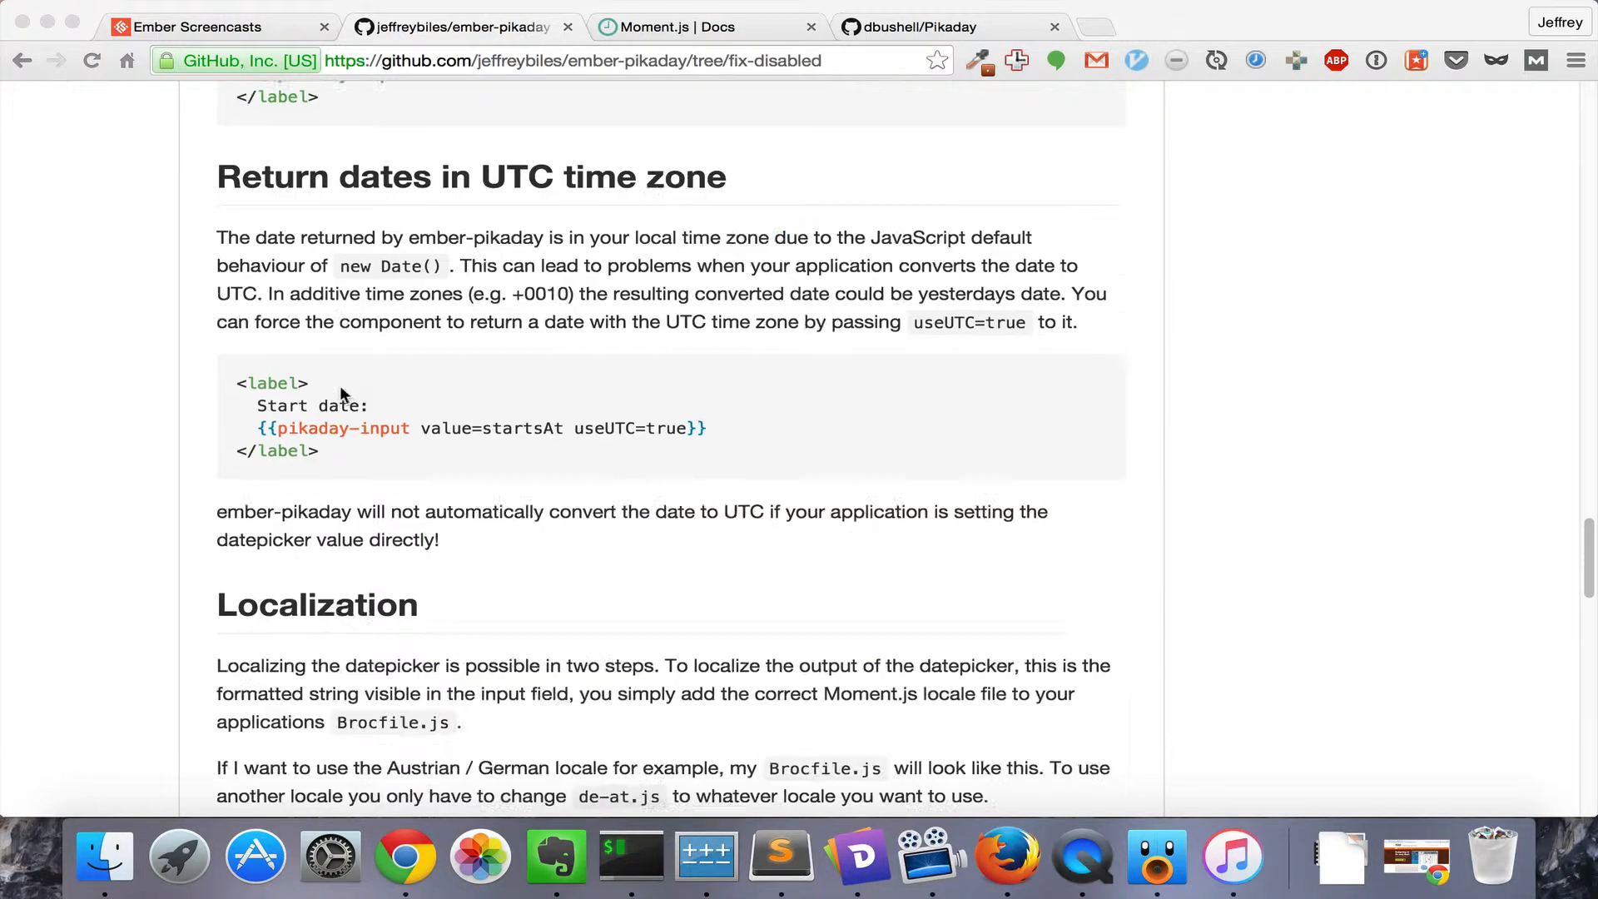
{"action": "scroll", "scroll_direction": "down", "scroll_amount": 3}
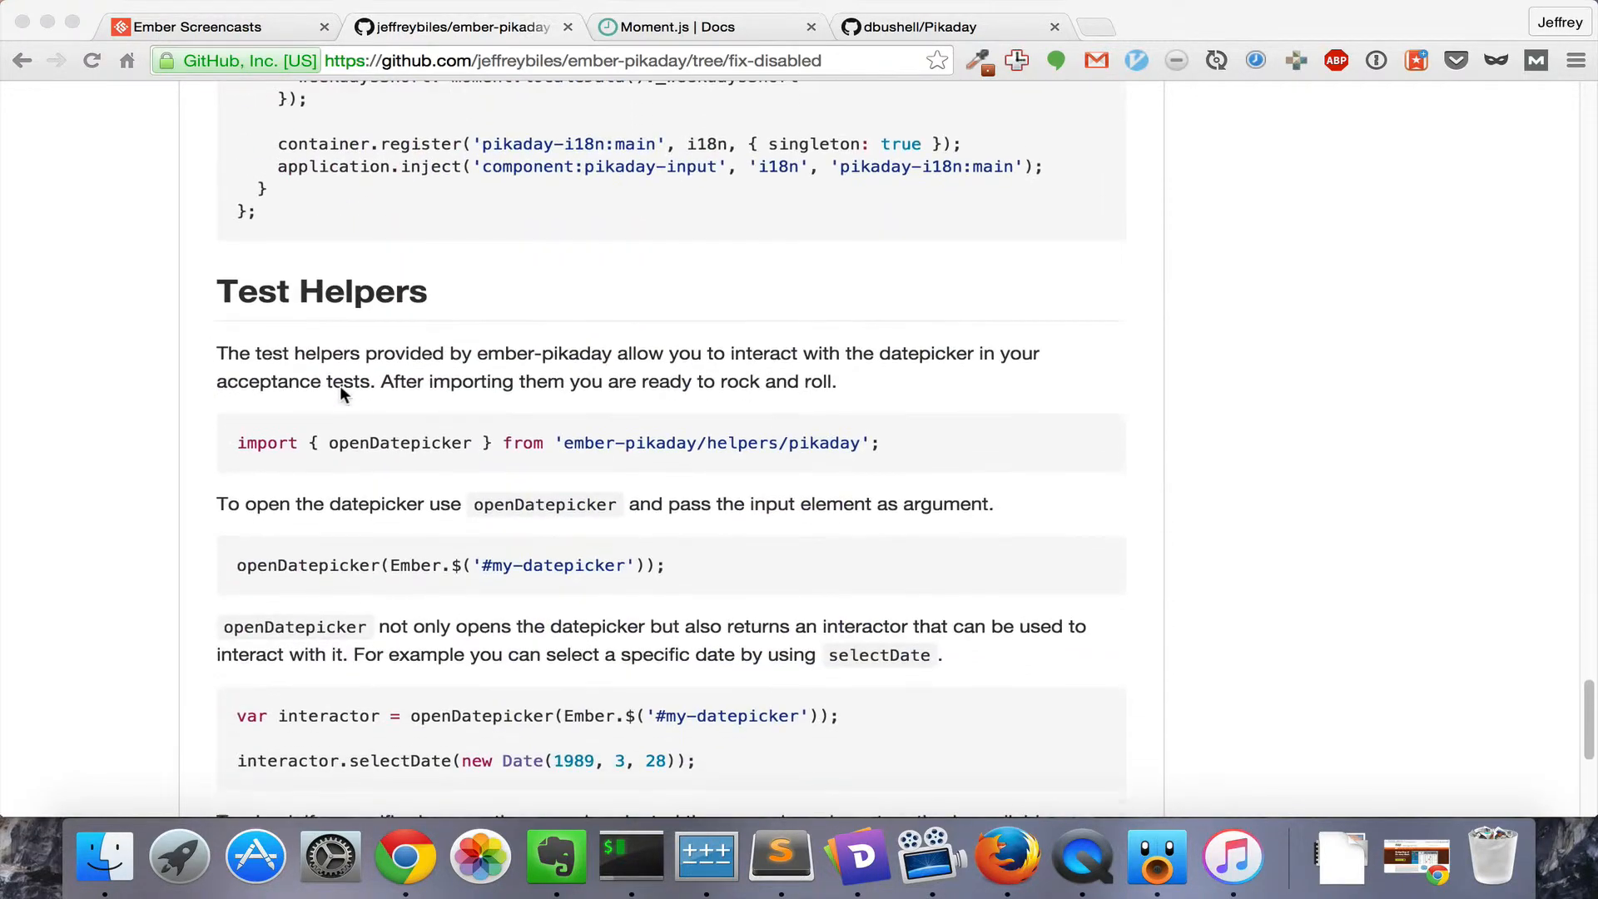
{"action": "scroll", "scroll_direction": "down", "scroll_amount": 3}
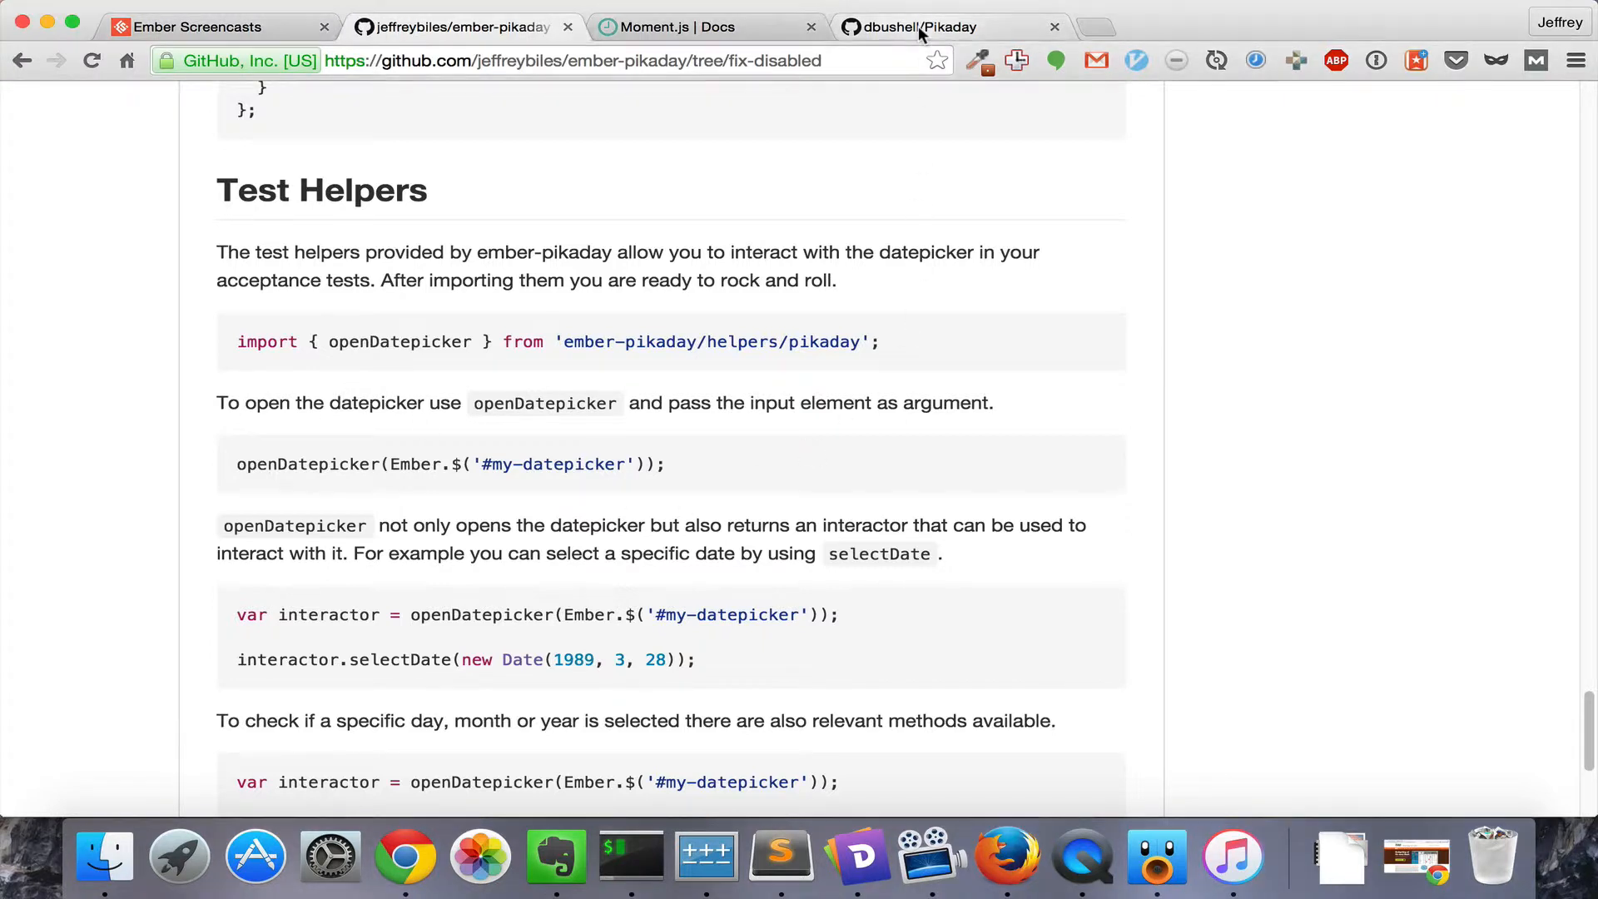
{"action": "left_click", "coordinate": [938, 27]}
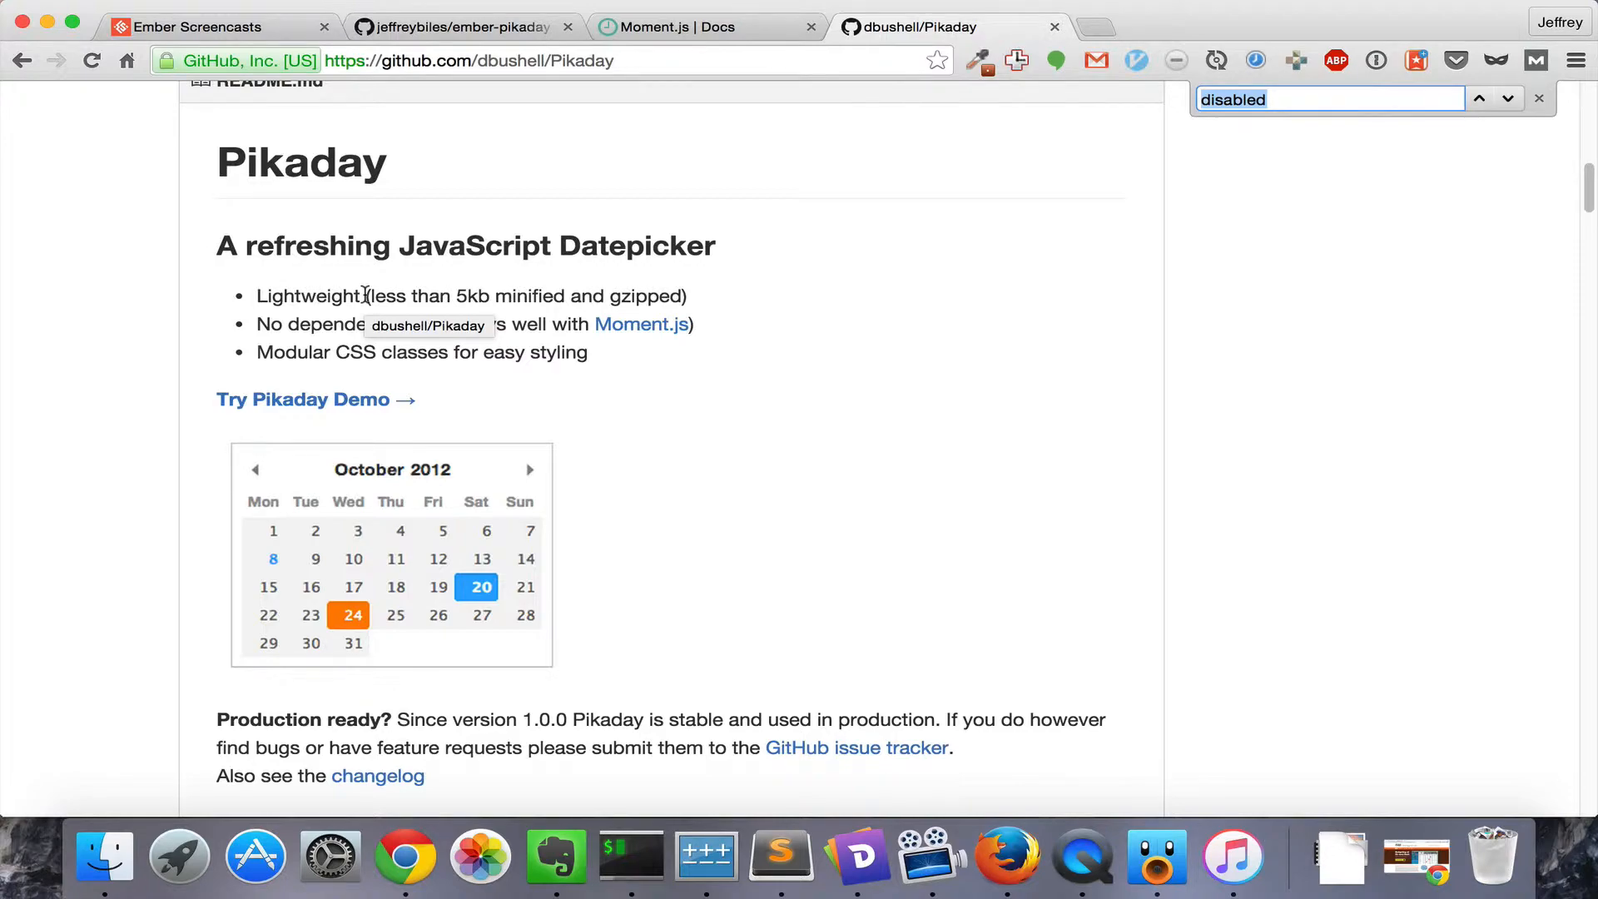
{"action": "scroll", "scroll_direction": "down", "scroll_amount": 3}
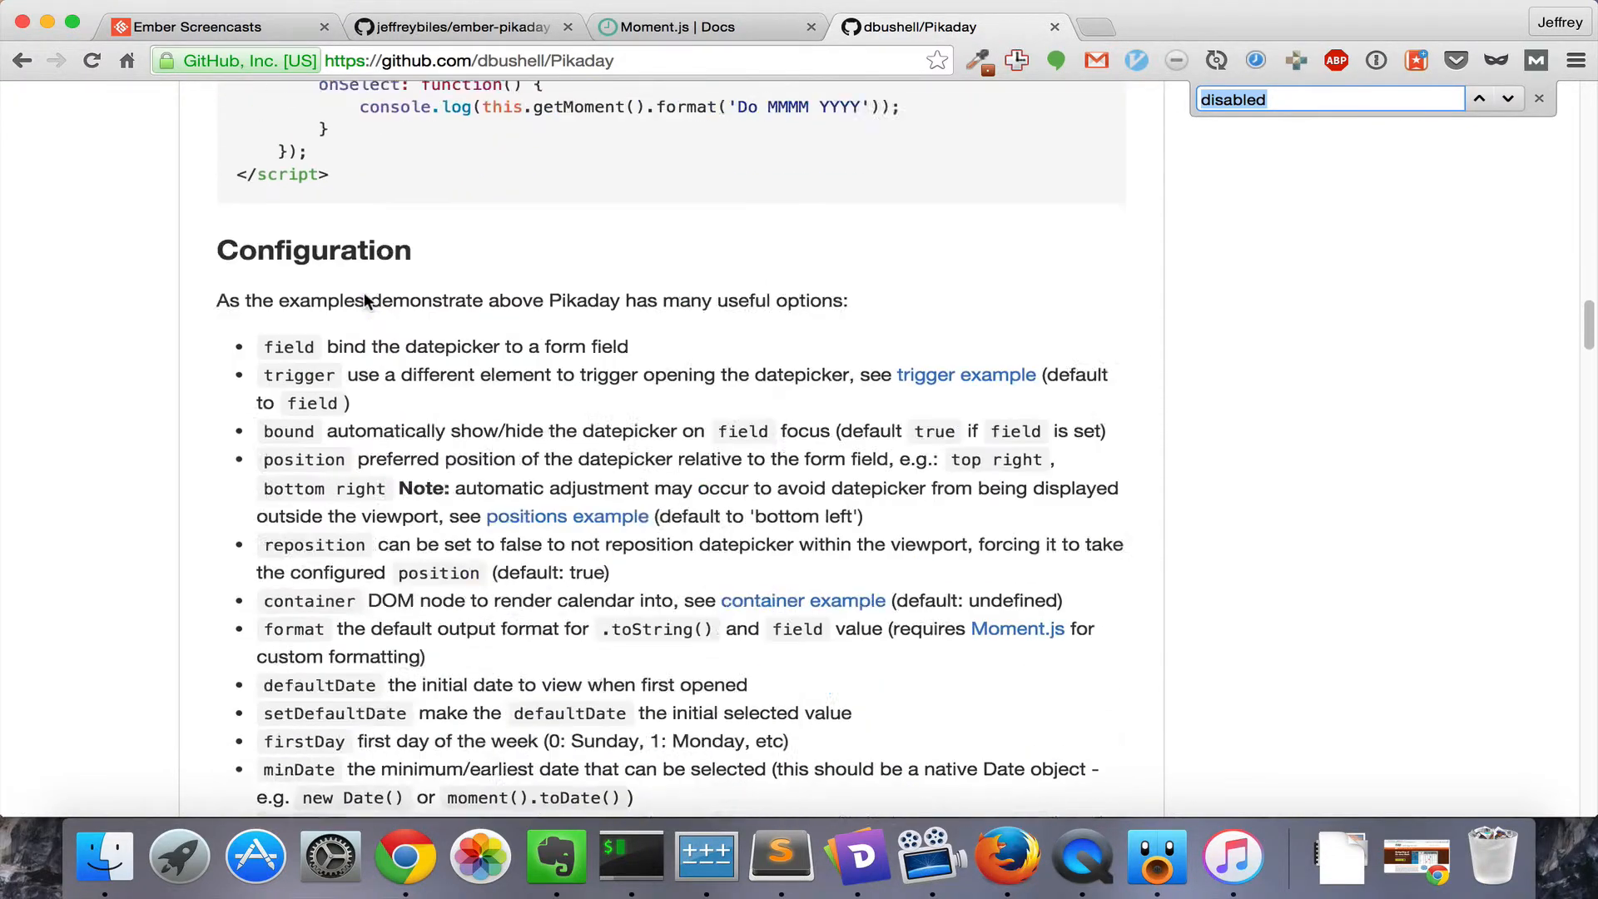
{"action": "scroll", "scroll_direction": "down", "scroll_amount": 3}
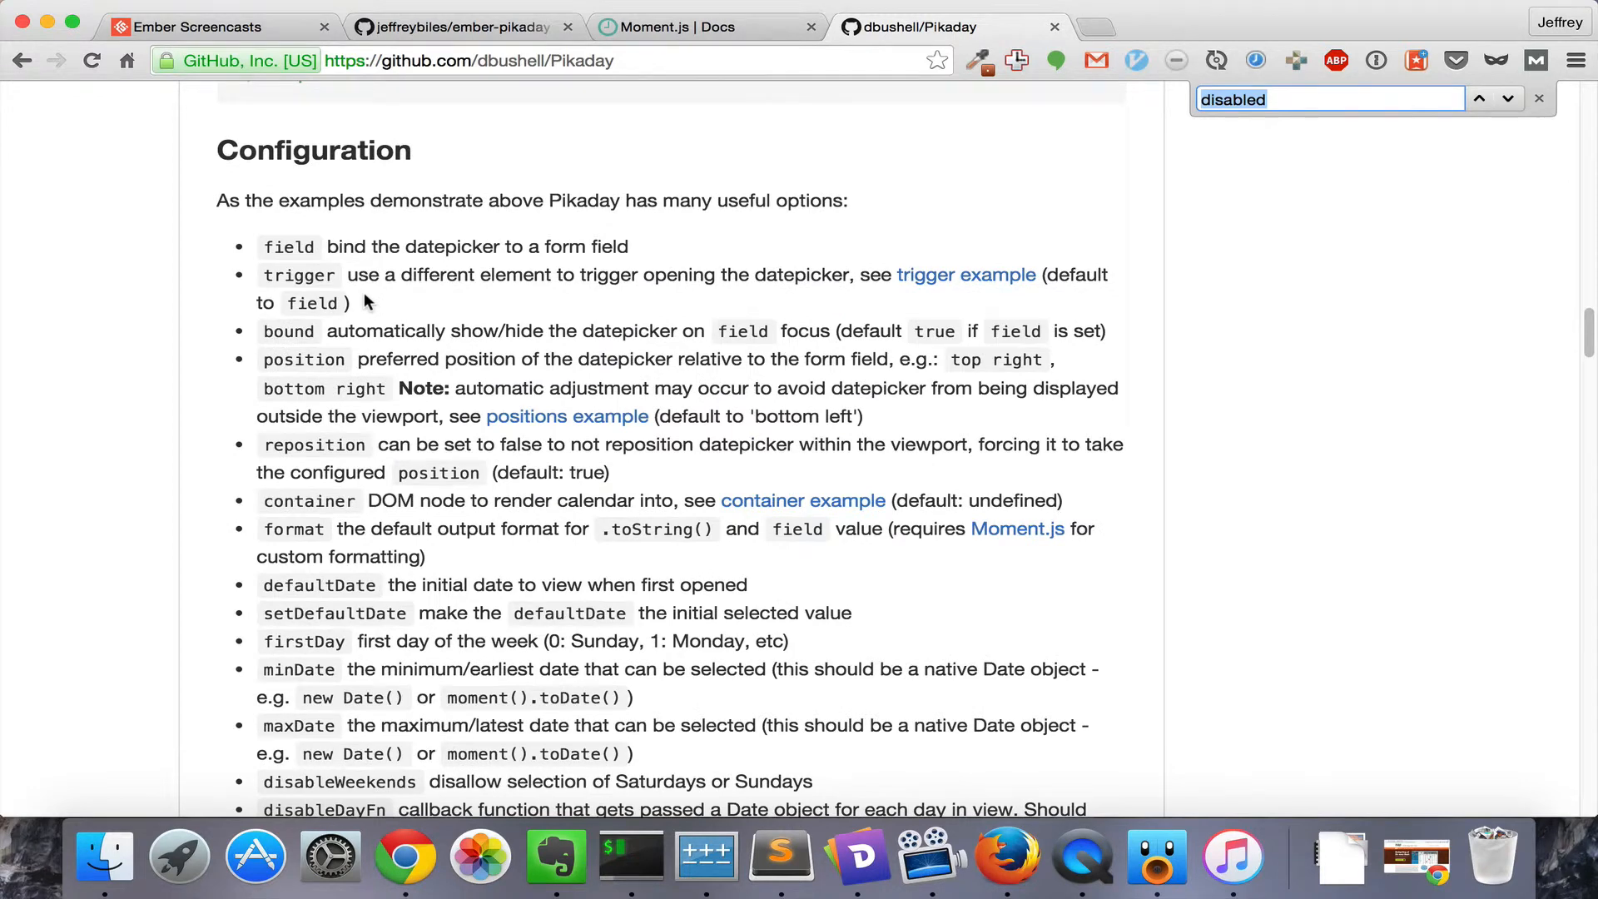
{"action": "scroll", "scroll_direction": "down", "scroll_amount": 3}
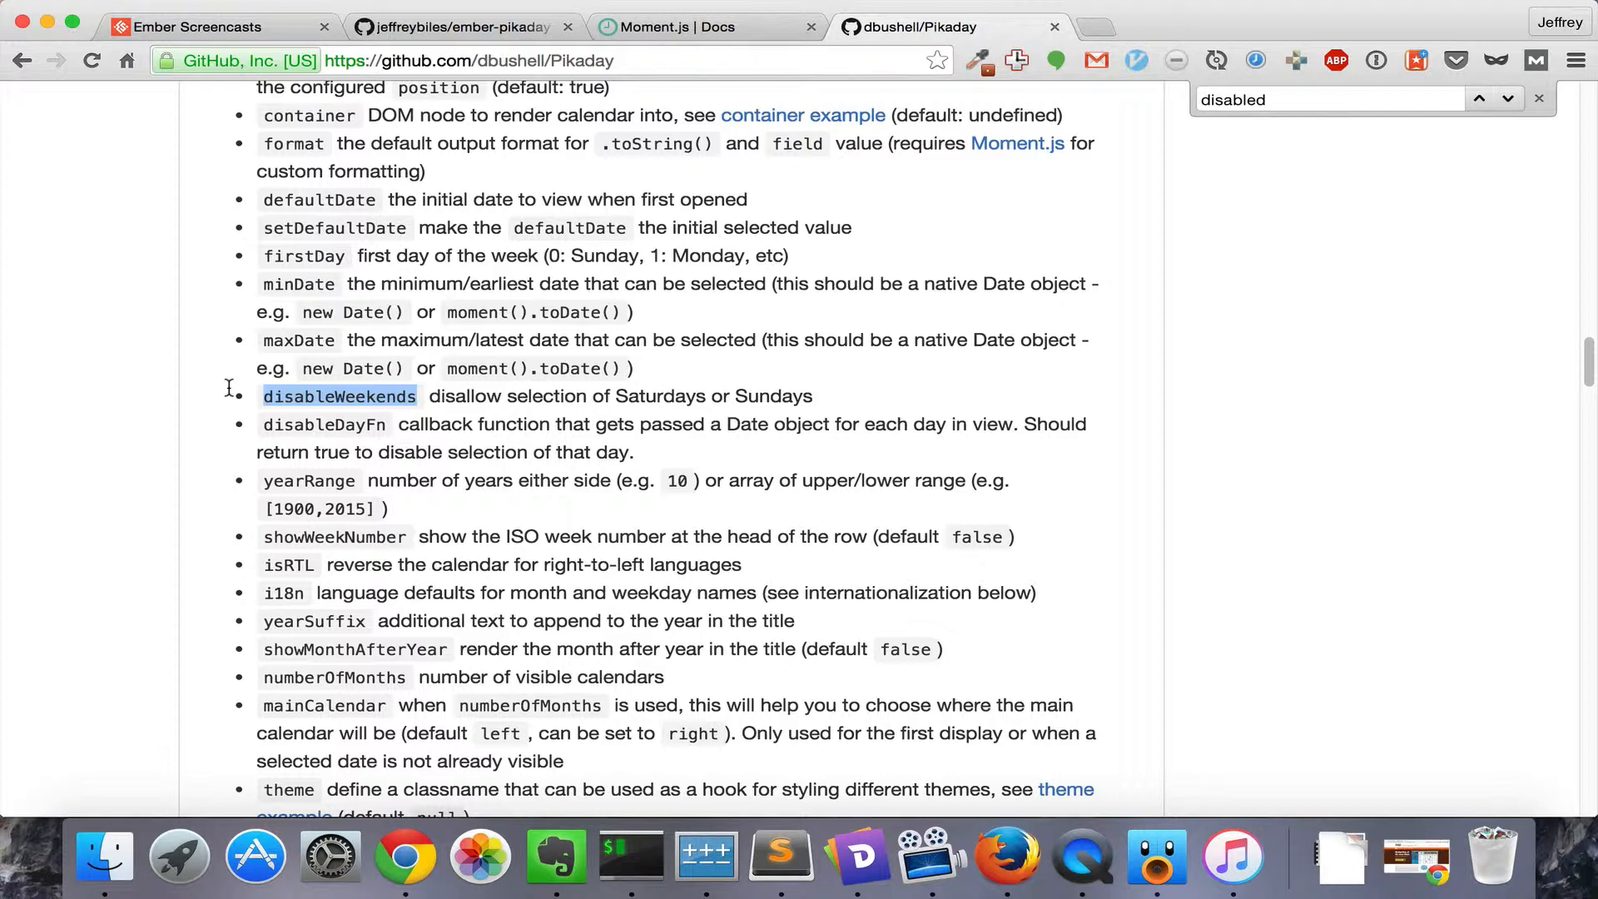
{"action": "mouse_move", "coordinate": [232, 359]}
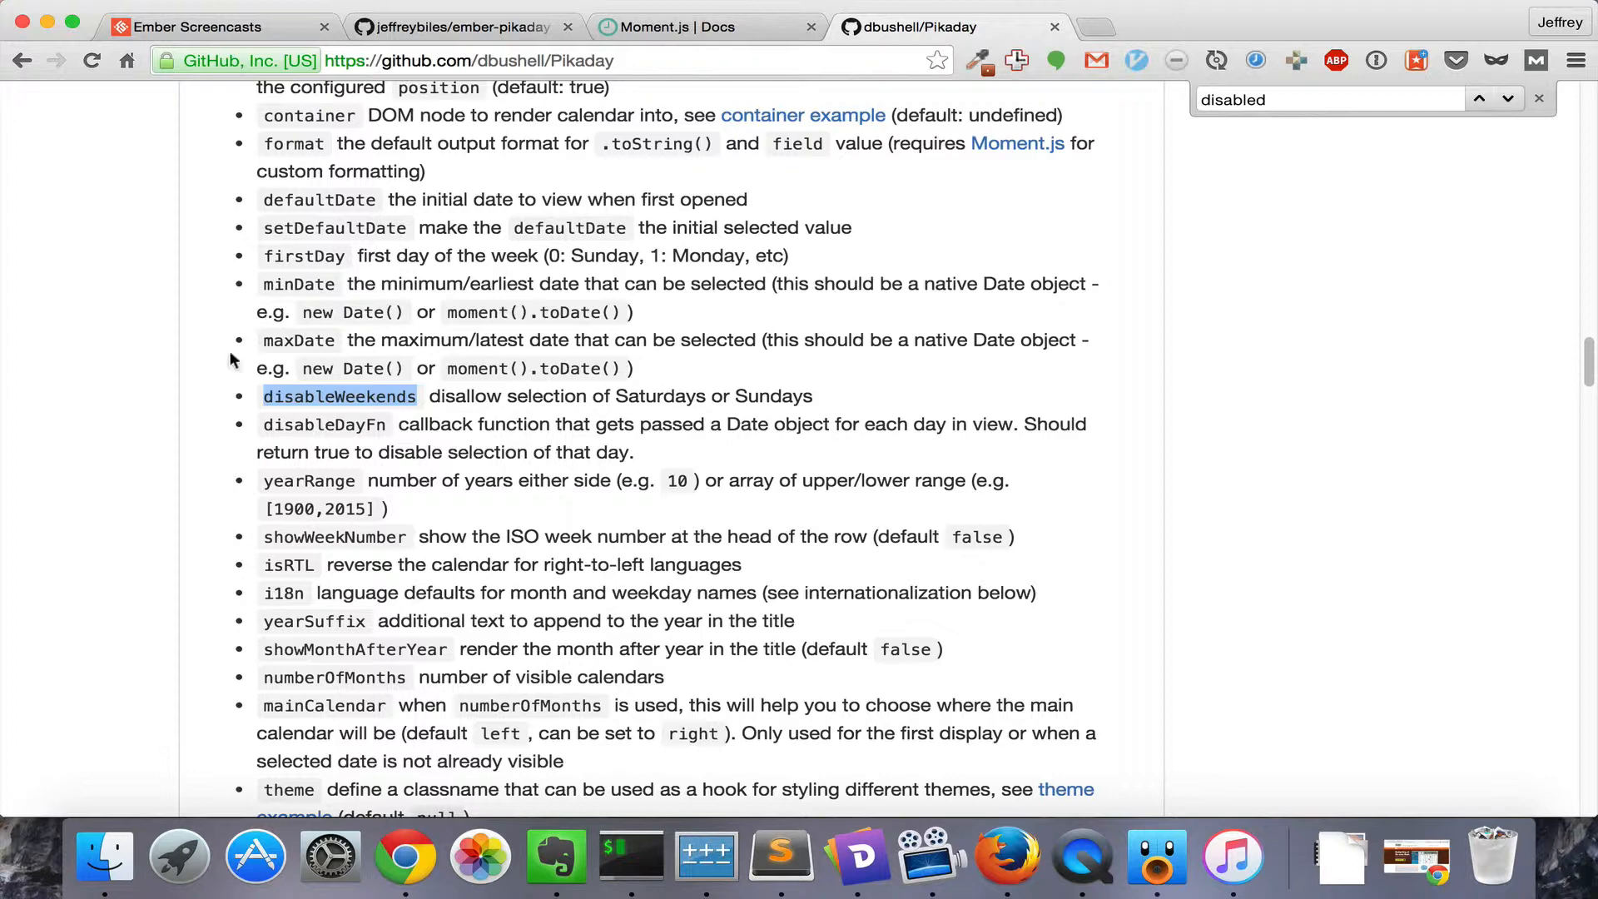
{"action": "left_click", "coordinate": [459, 27]}
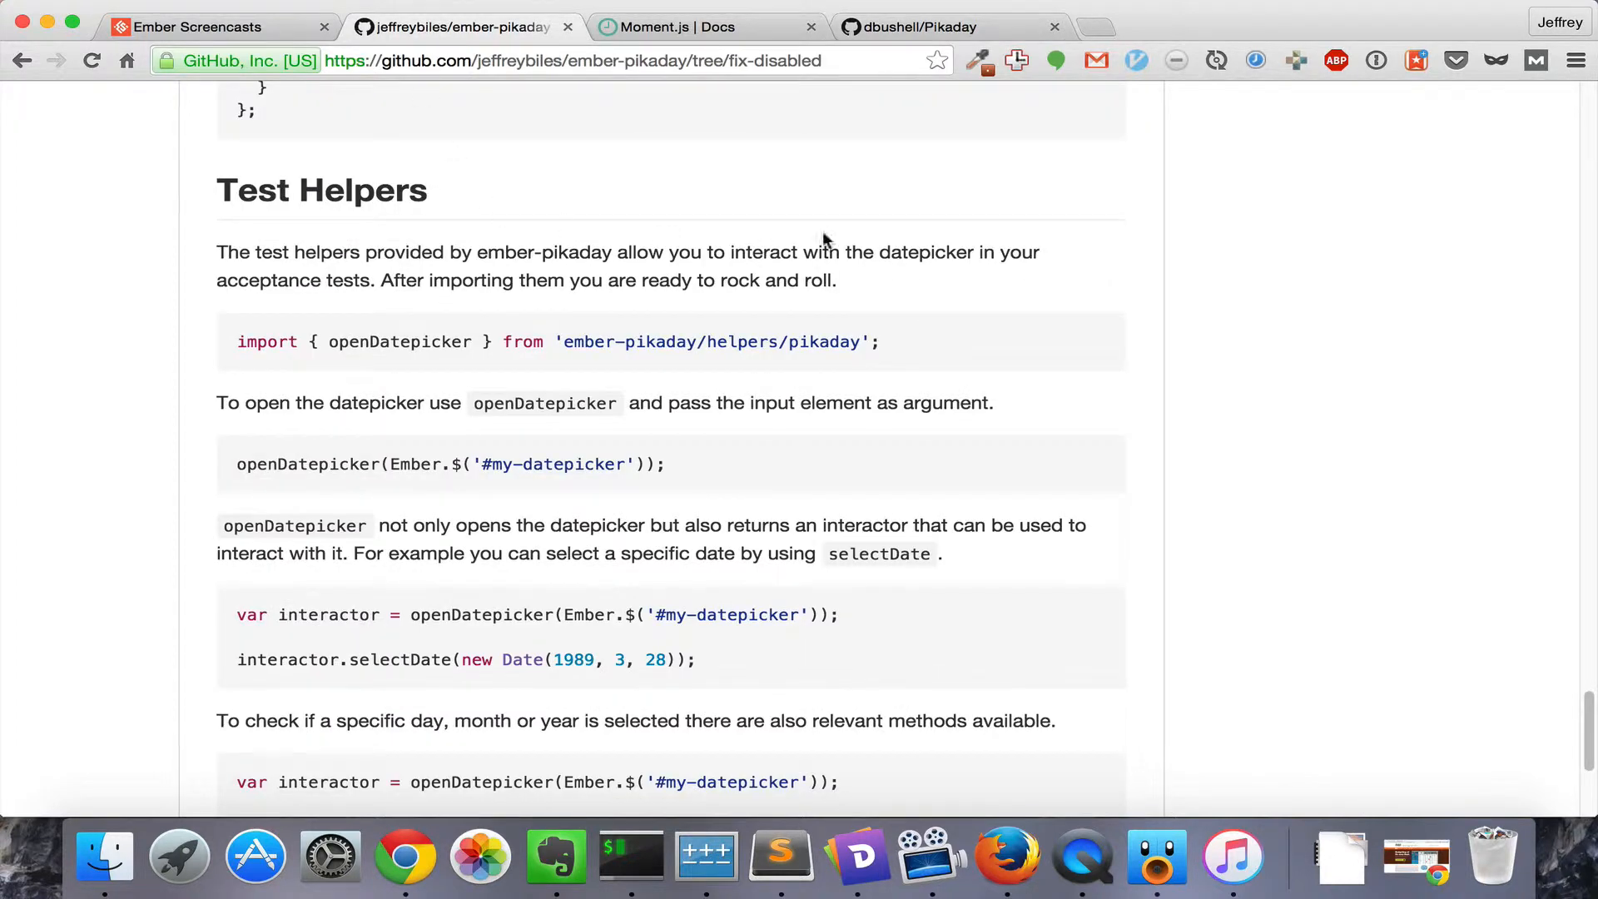
{"action": "mouse_move", "coordinate": [951, 27]}
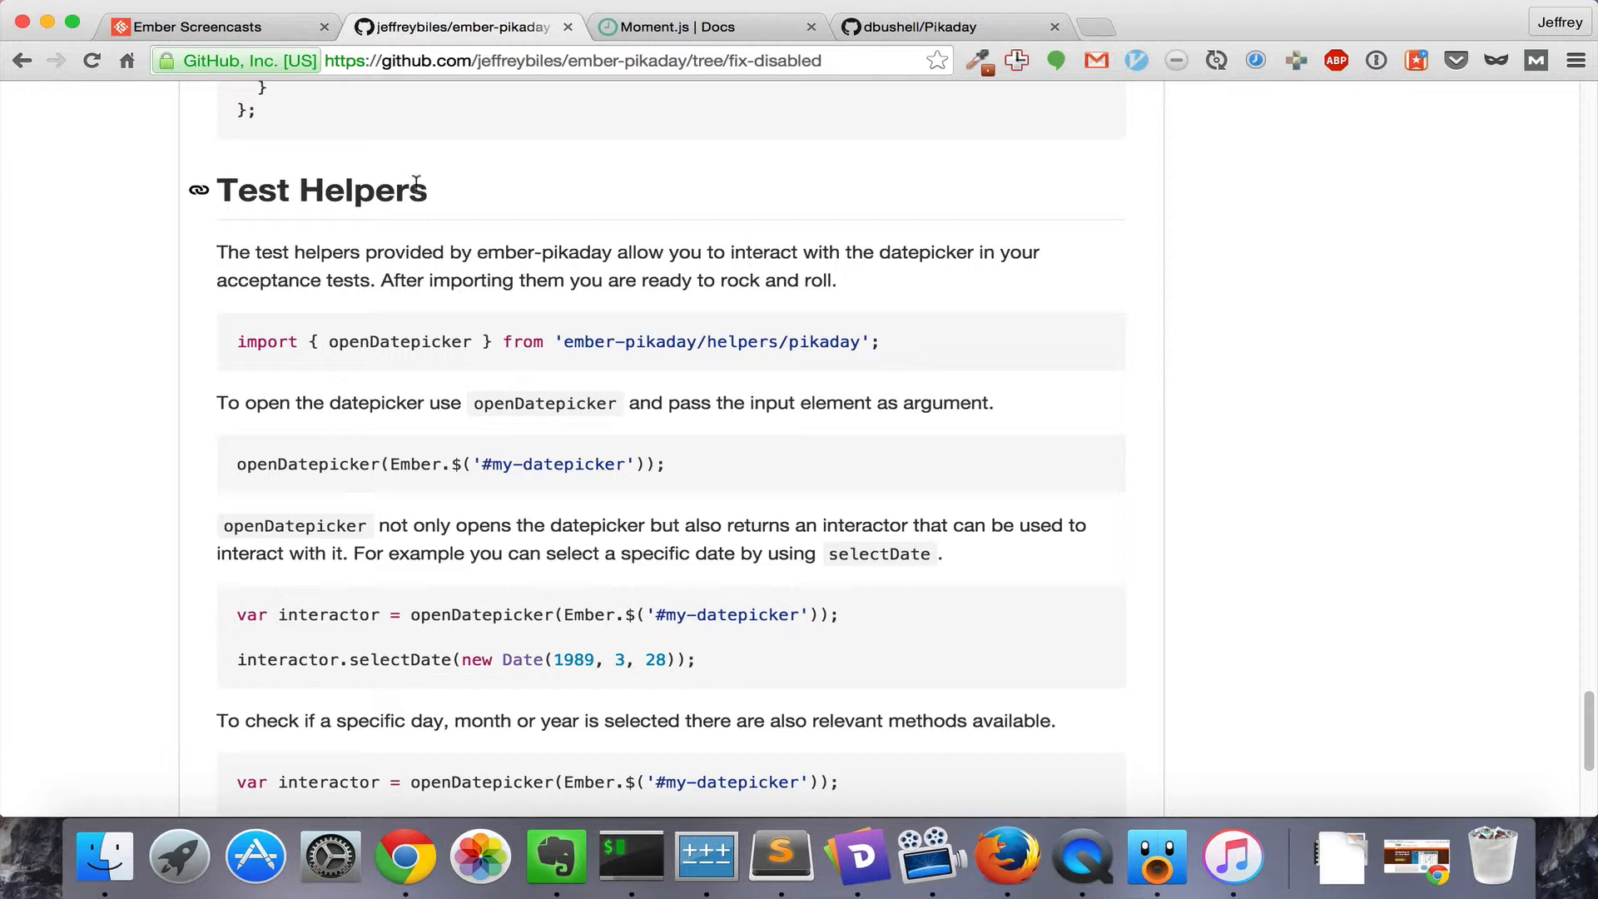
{"action": "mouse_move", "coordinate": [430, 199]}
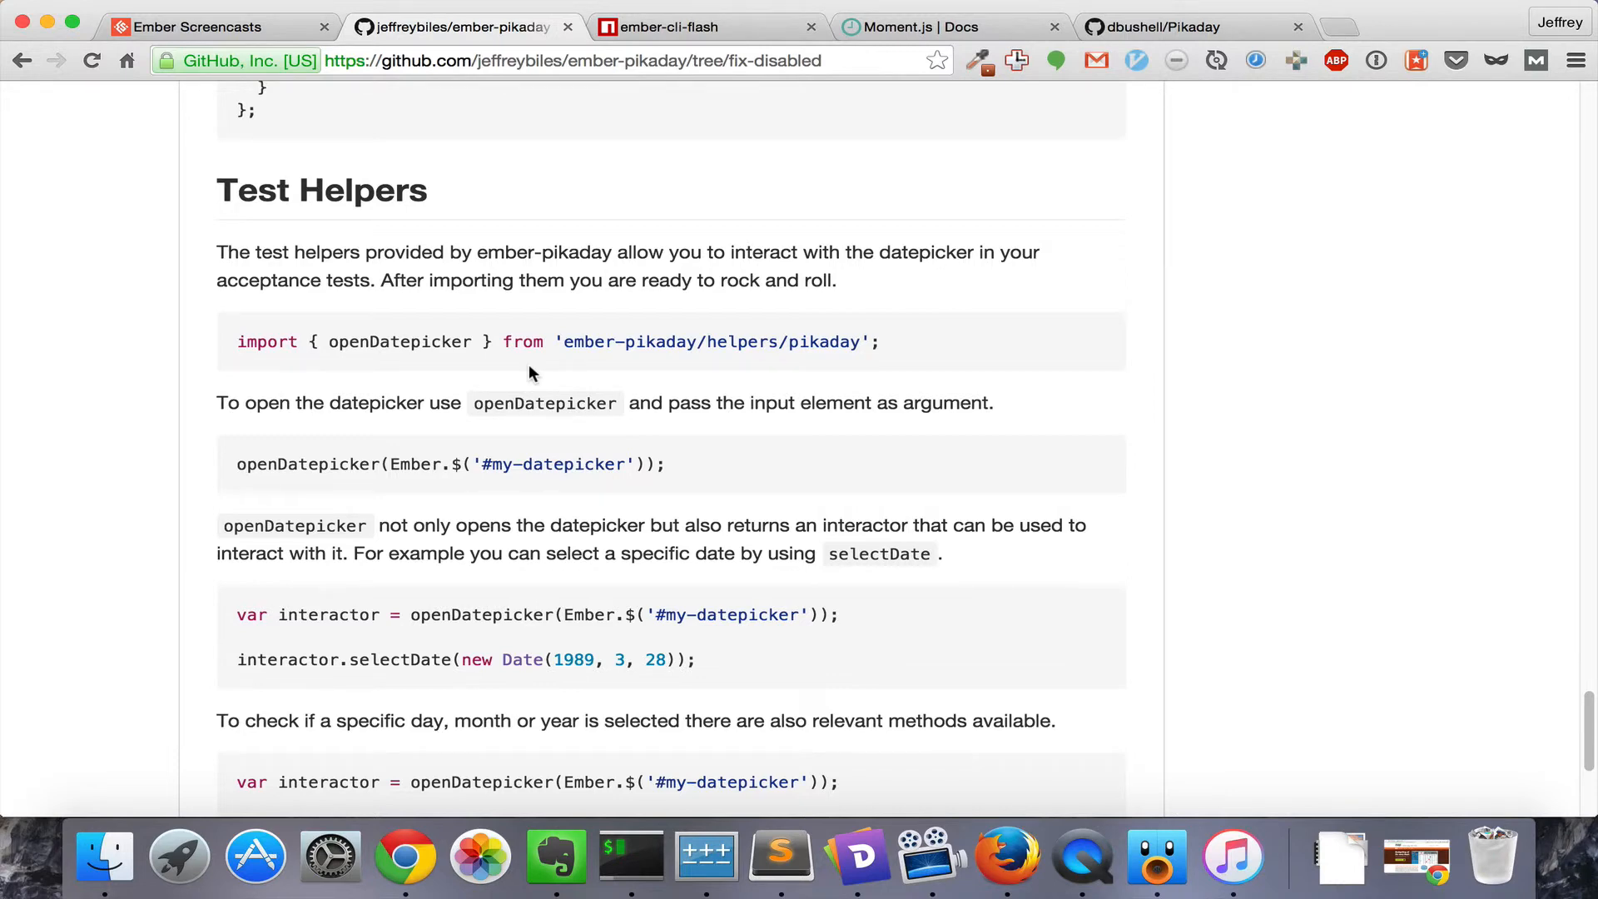
Switch to the ember-cli-flash npm package page
{"action": "left_click", "coordinate": [667, 26]}
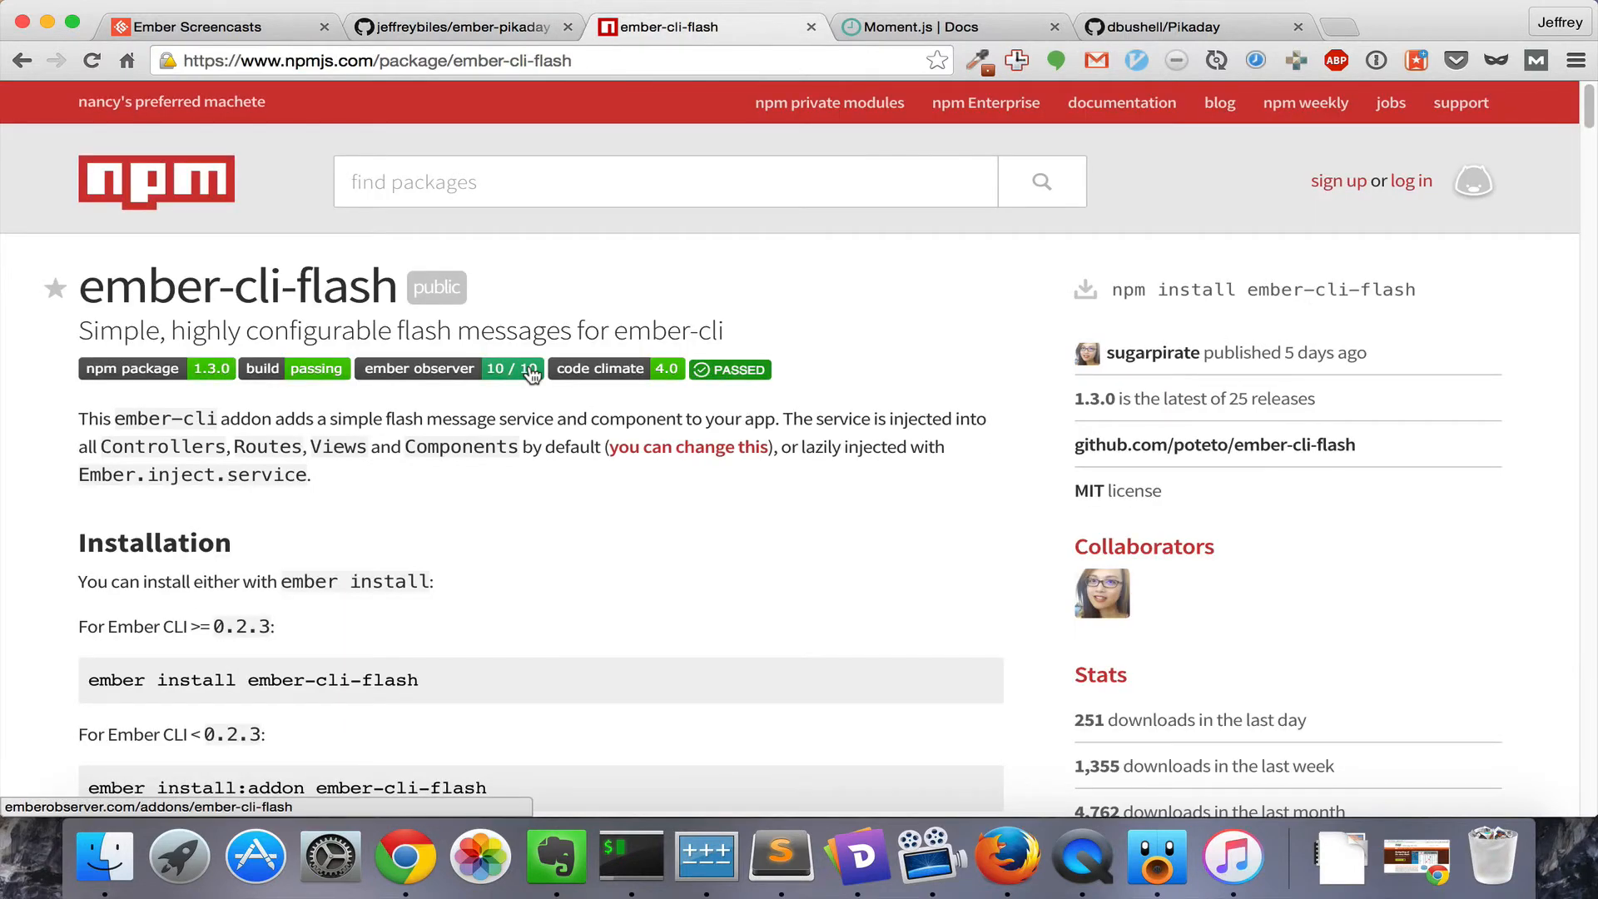